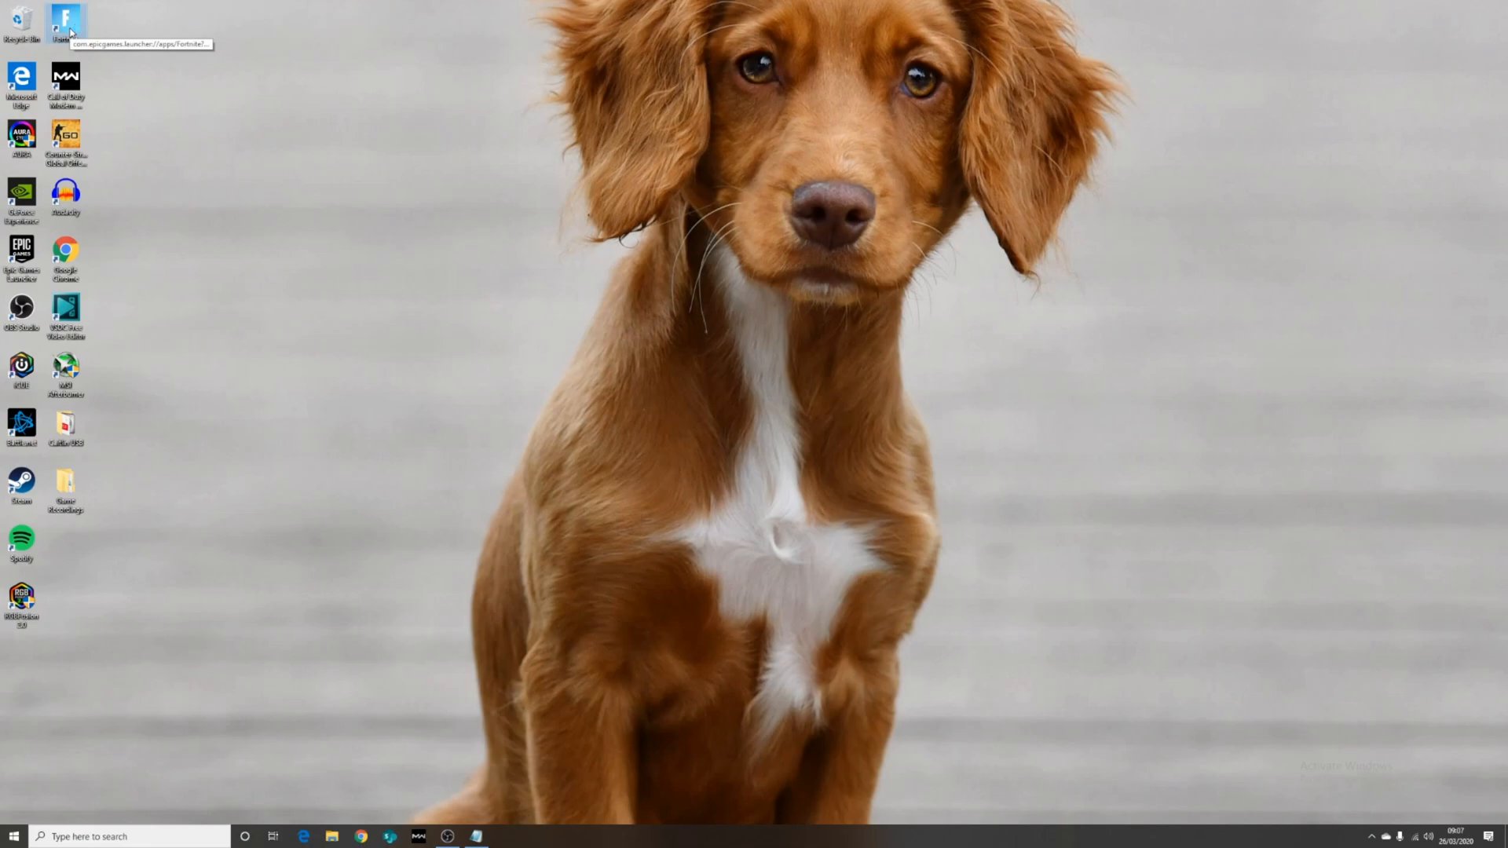
Launch Fortnite and dismiss the application crash message.
double_click(66, 24)
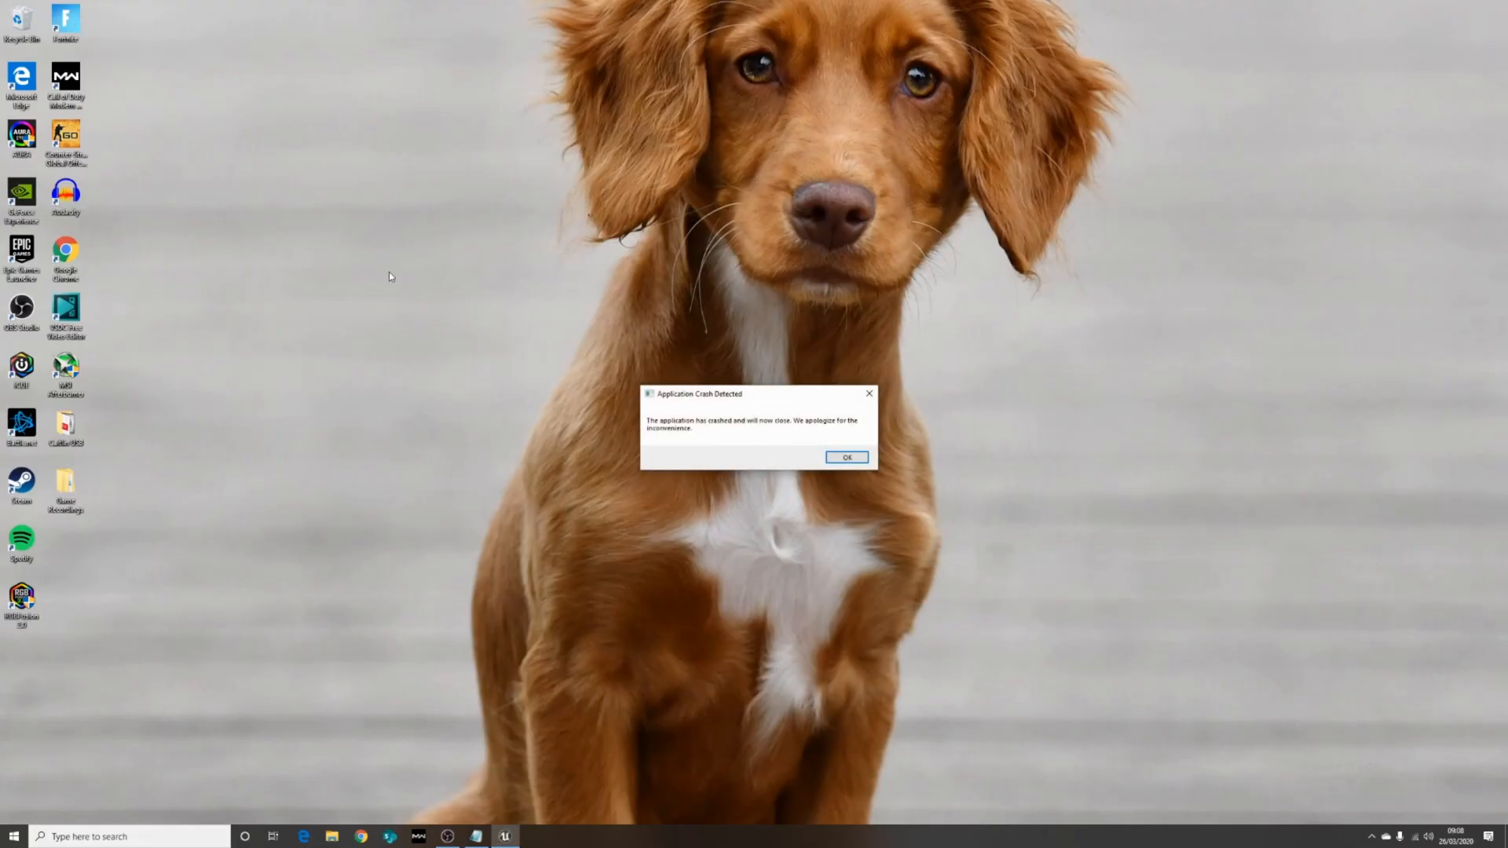
mouse_move(614, 362)
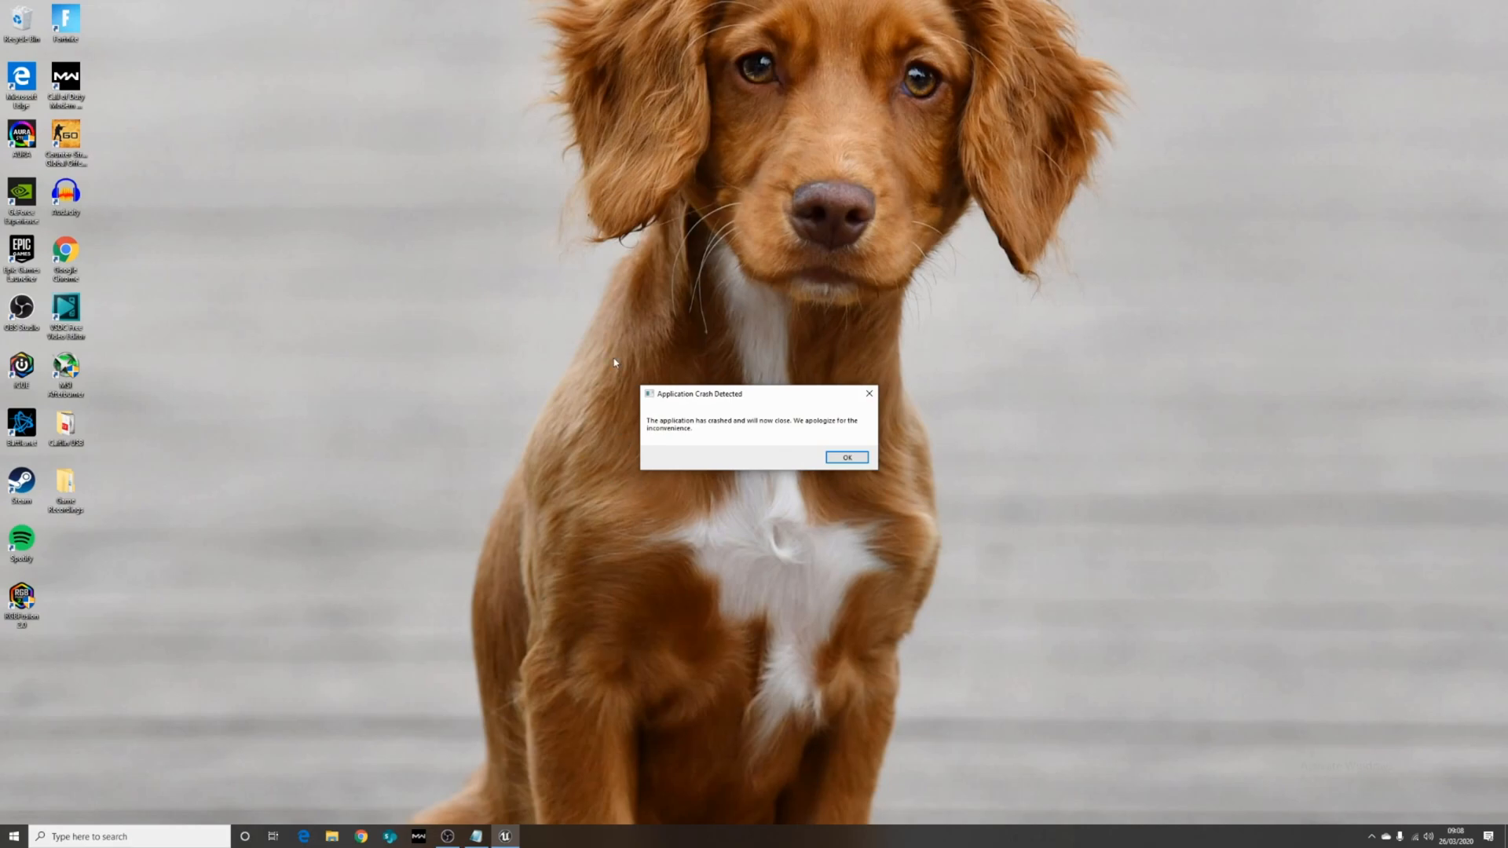
mouse_move(885, 504)
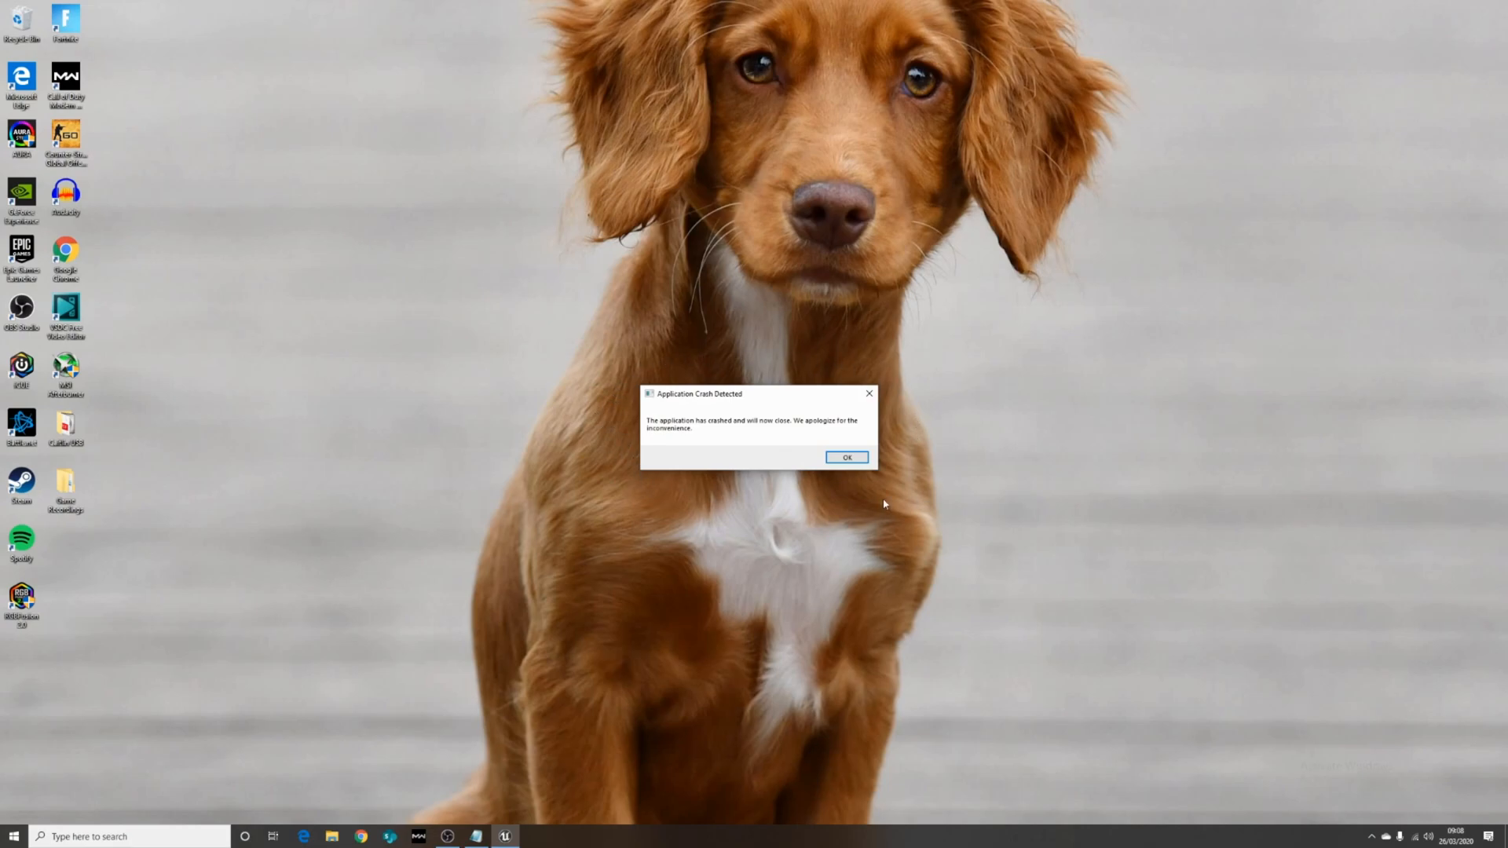
click(845, 457)
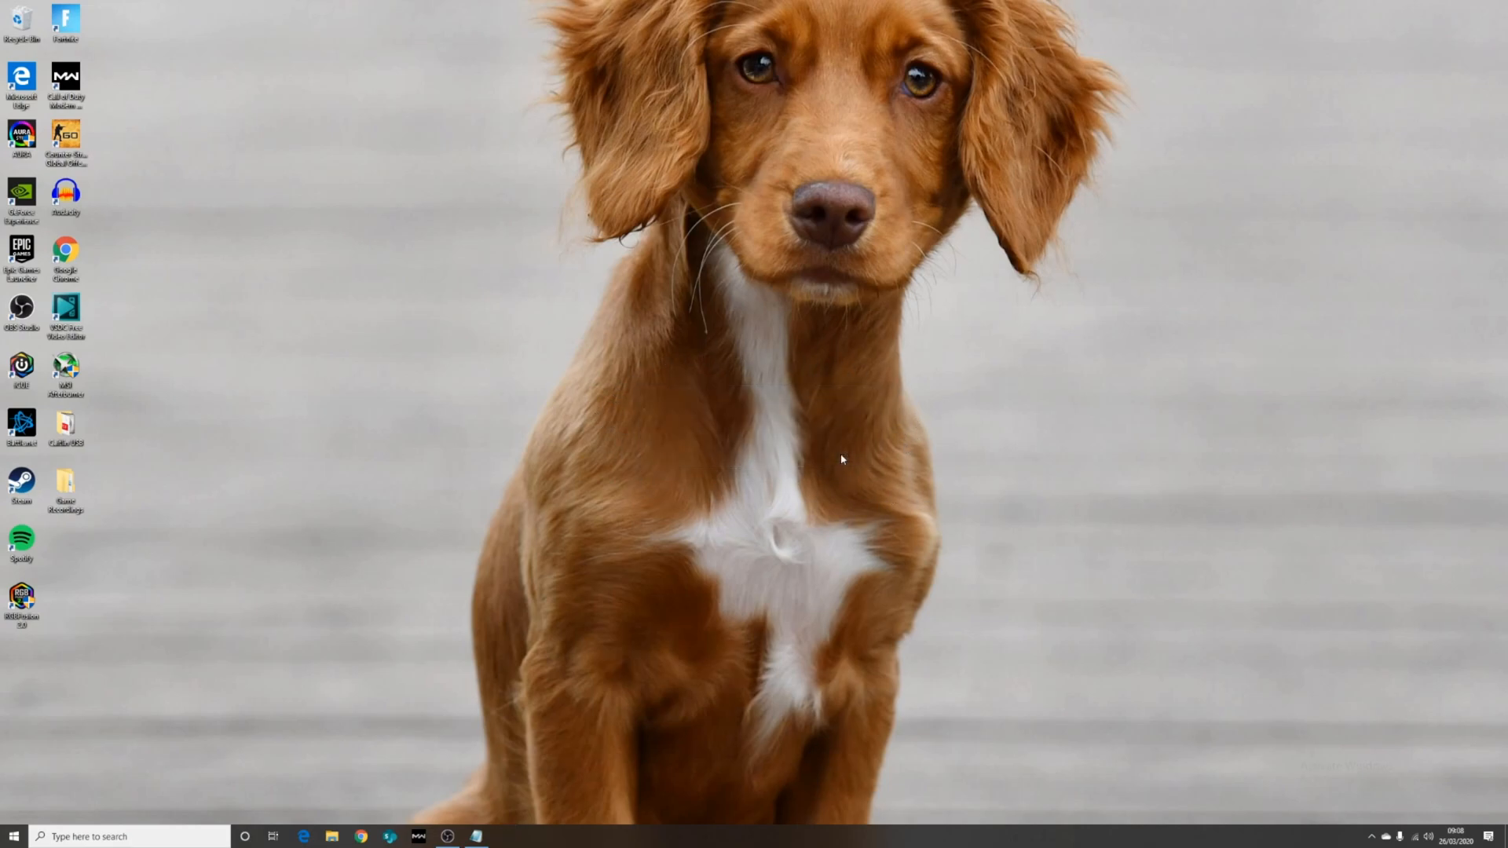
mouse_move(498, 495)
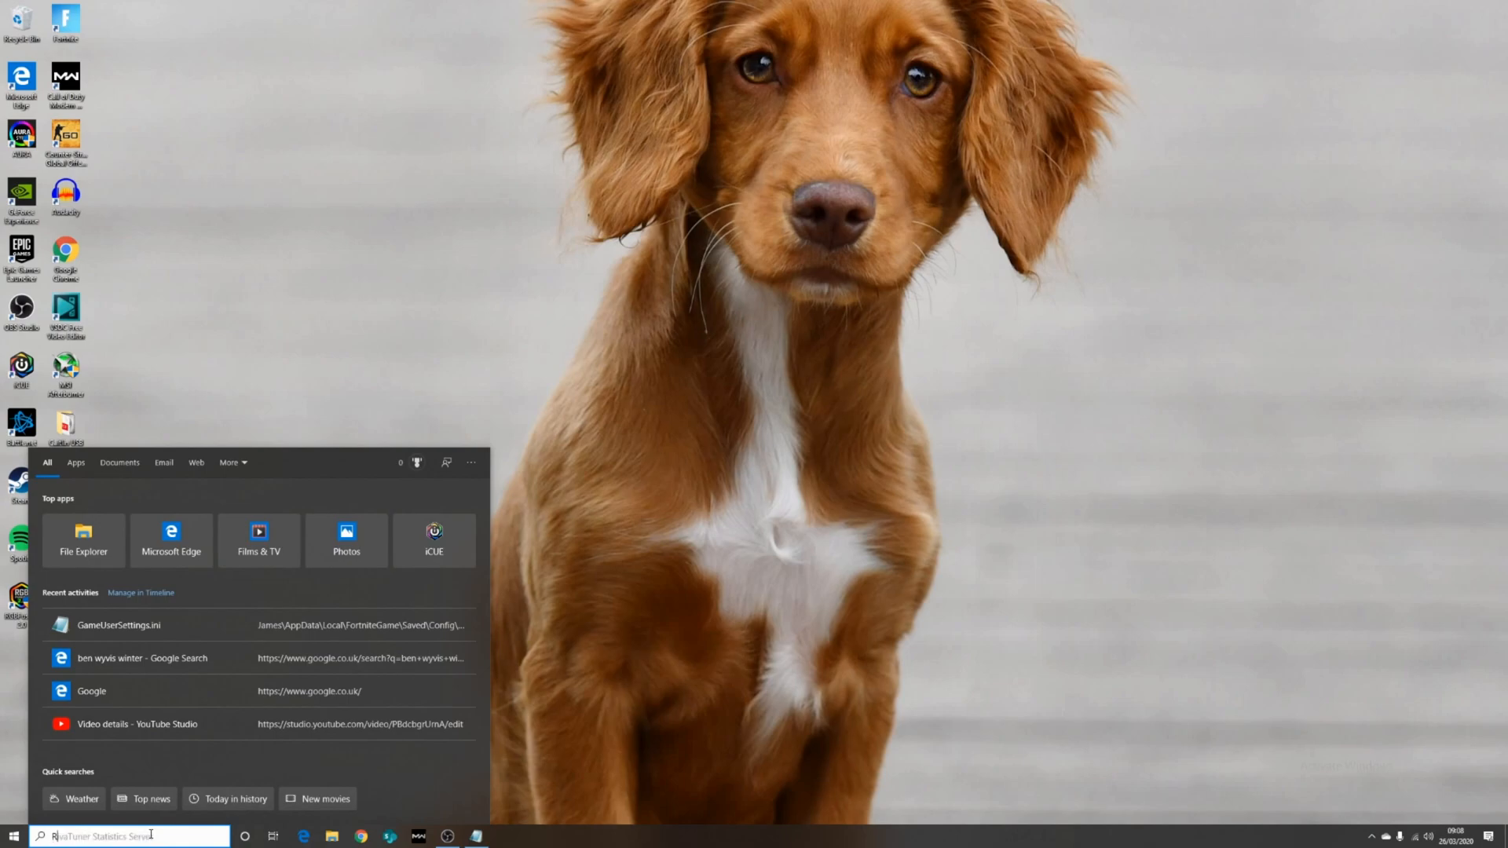
Open the %localappdata% folder through the Run command.
text(RUN)
text(%localappdata%)
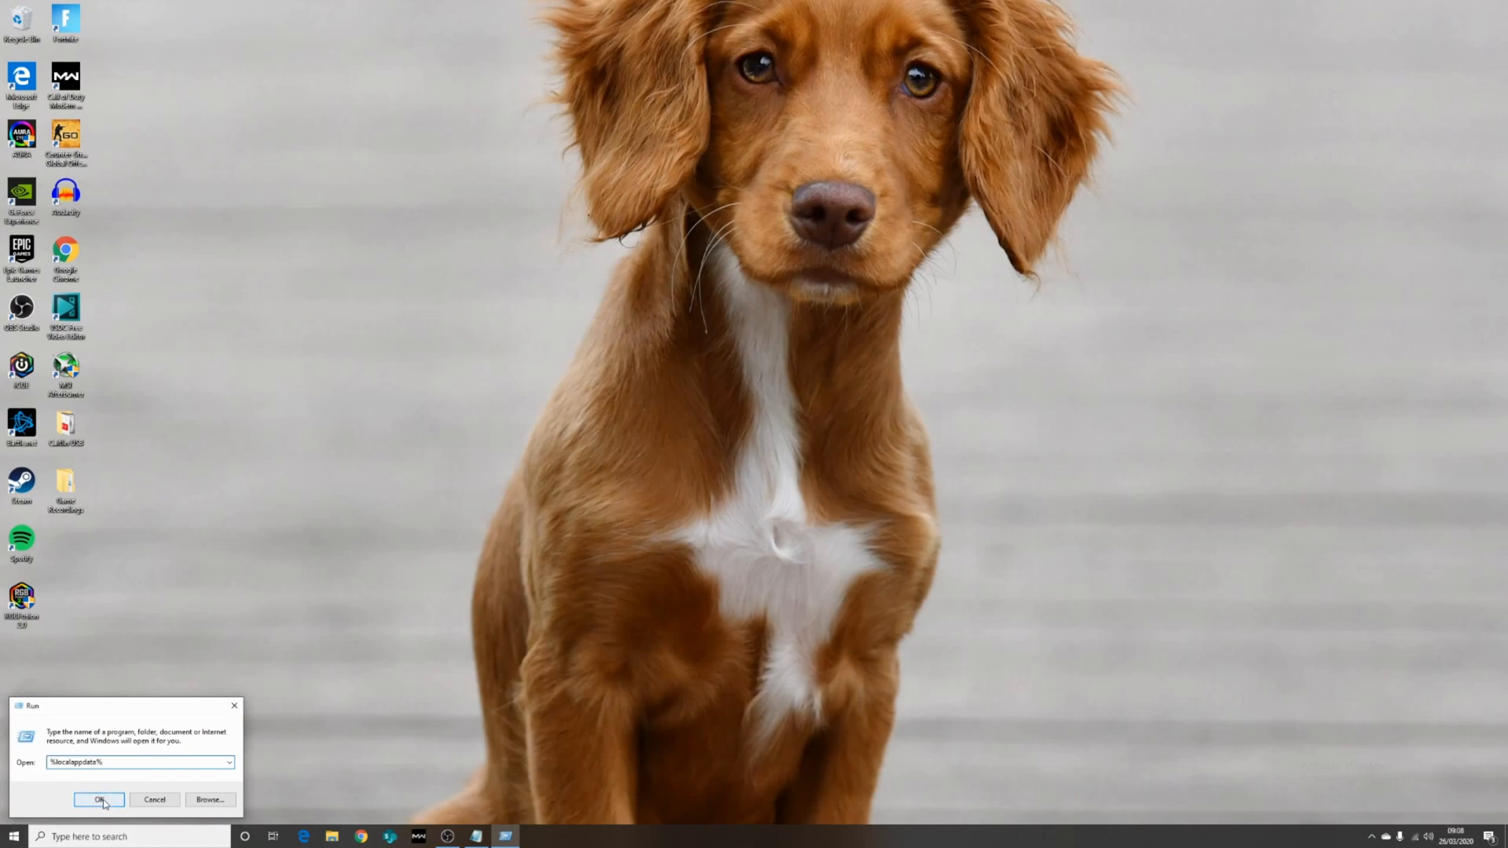
click(100, 800)
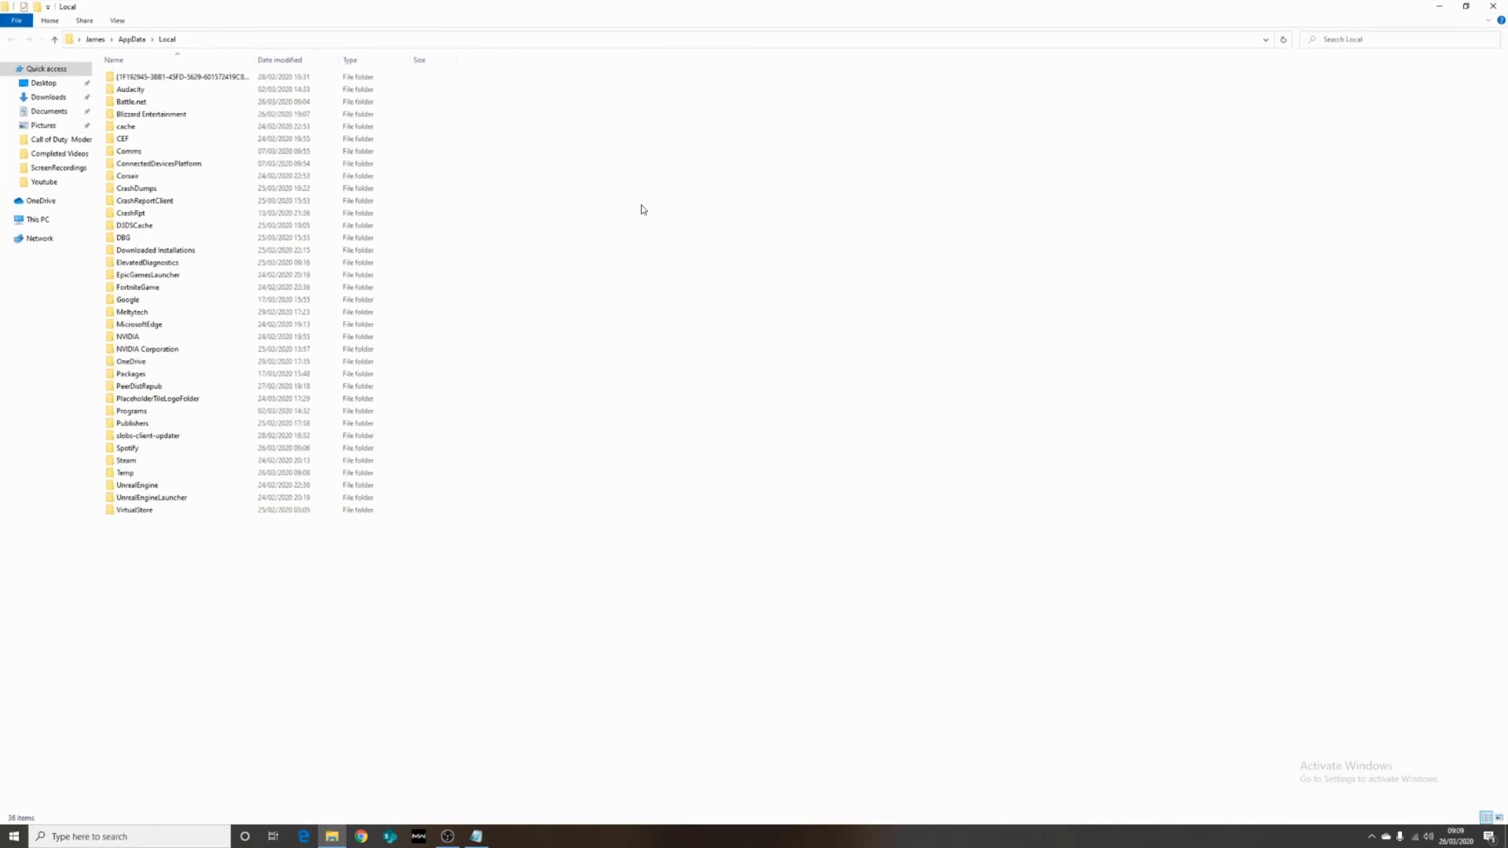
Navigate FortniteGame > Saved > Config > WindowsClient and select the GameUserSettings file.
click(149, 311)
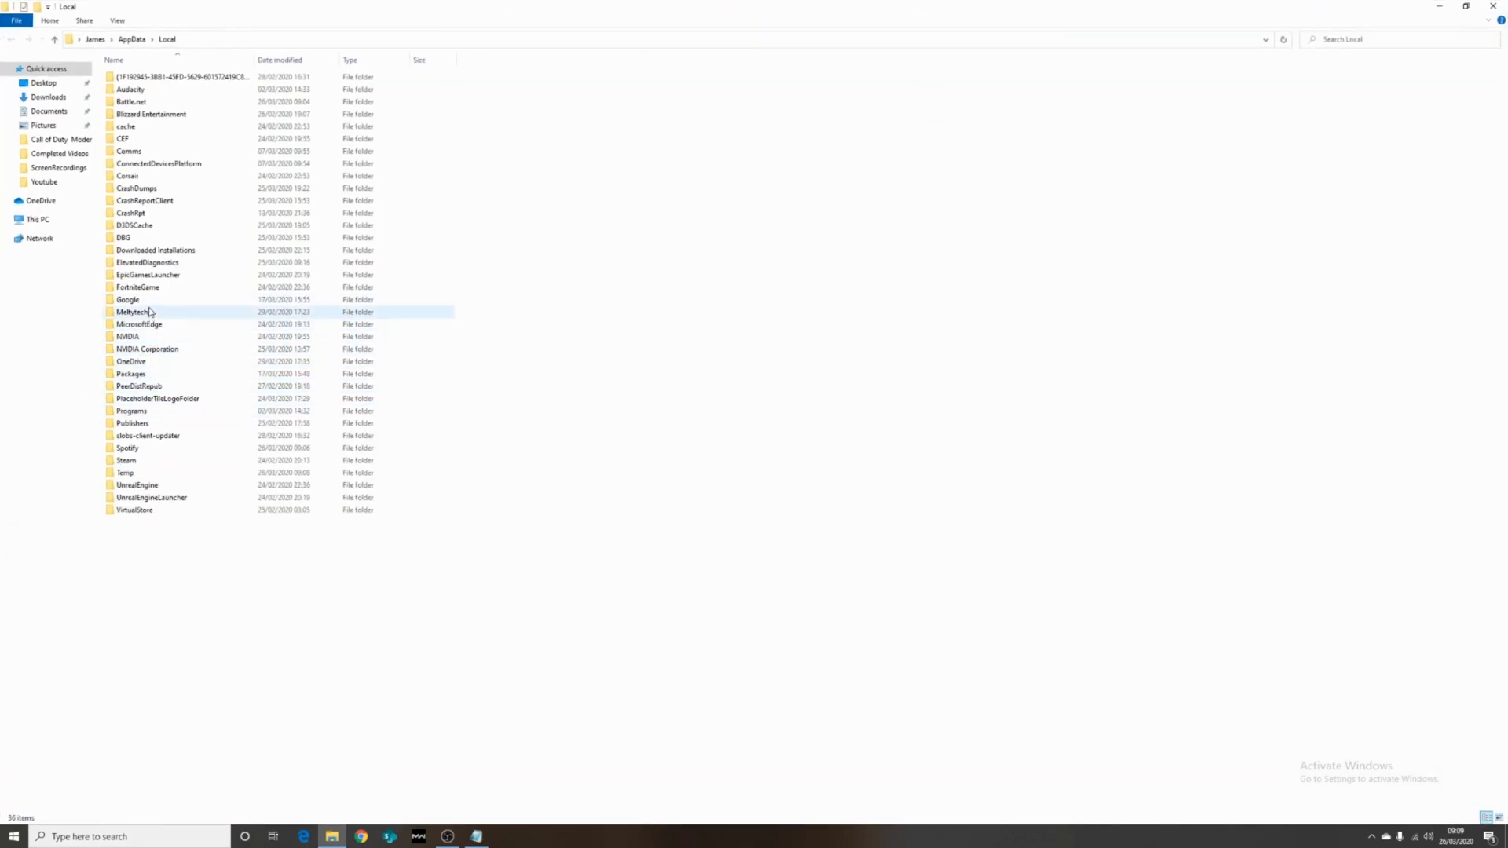
double_click(138, 285)
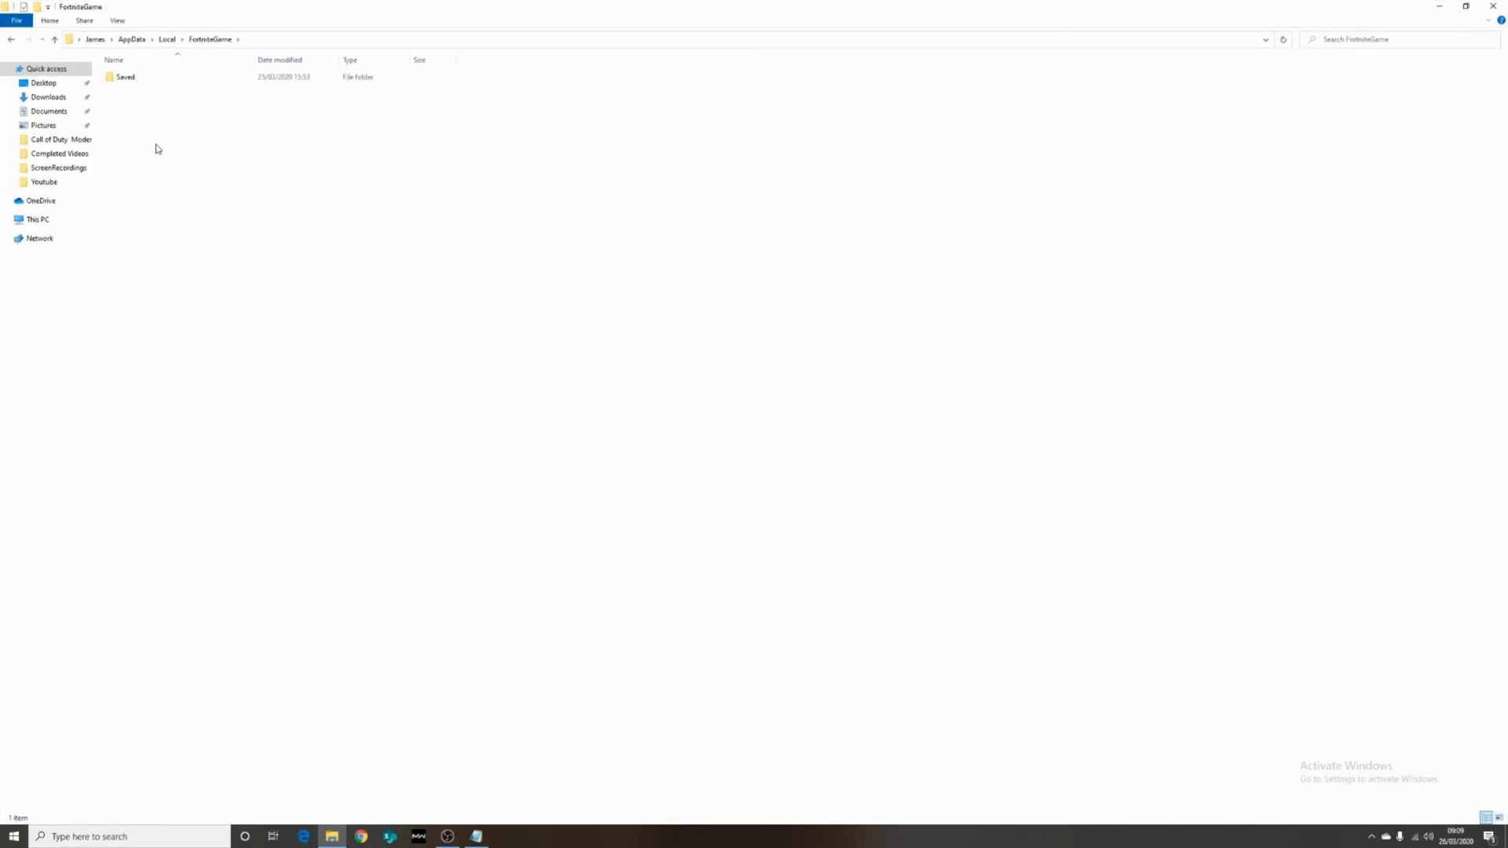
double_click(124, 77)
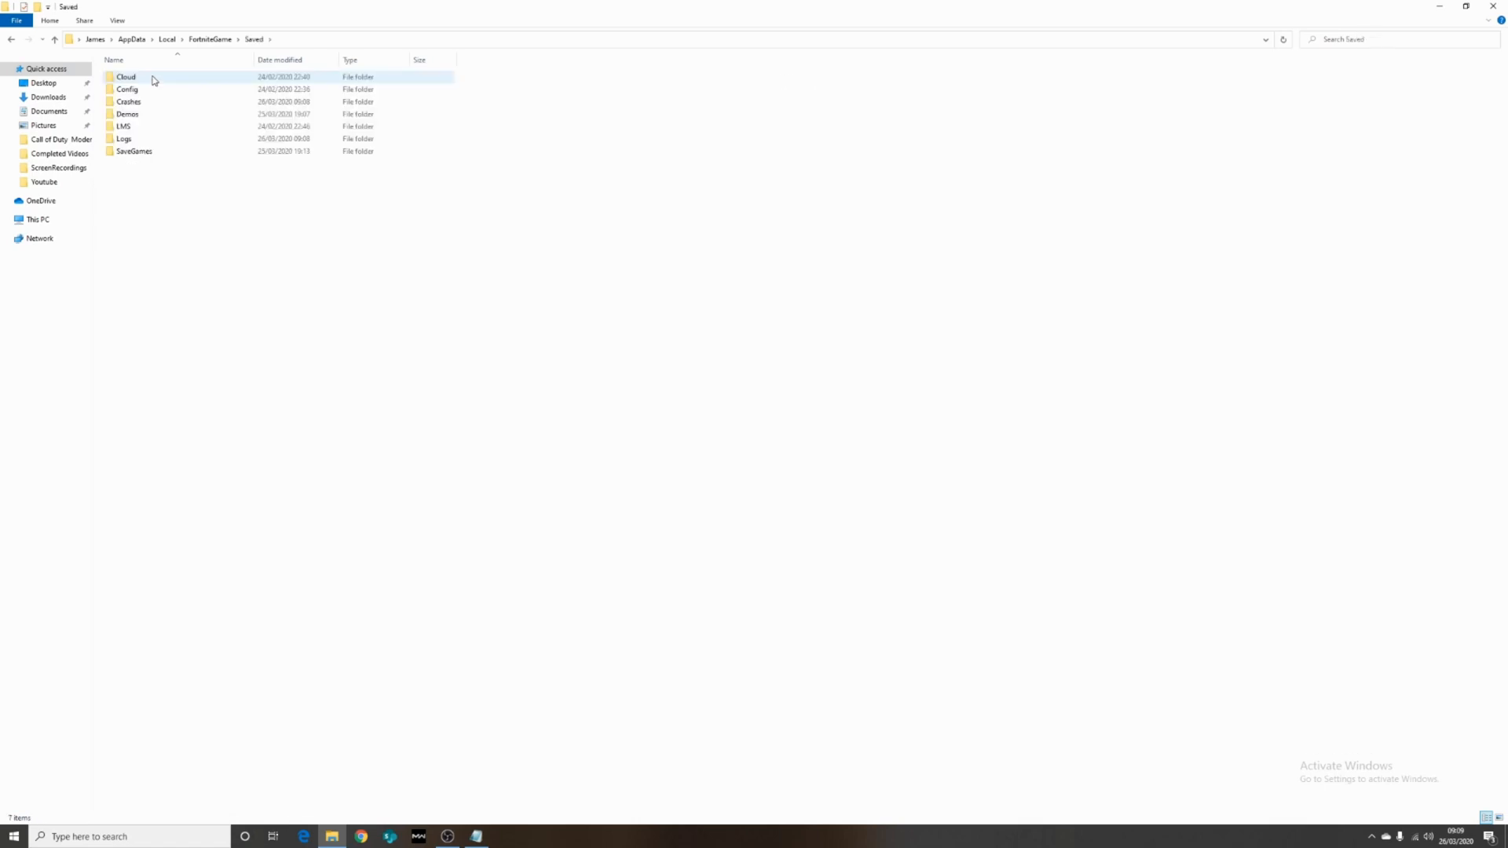
click(127, 88)
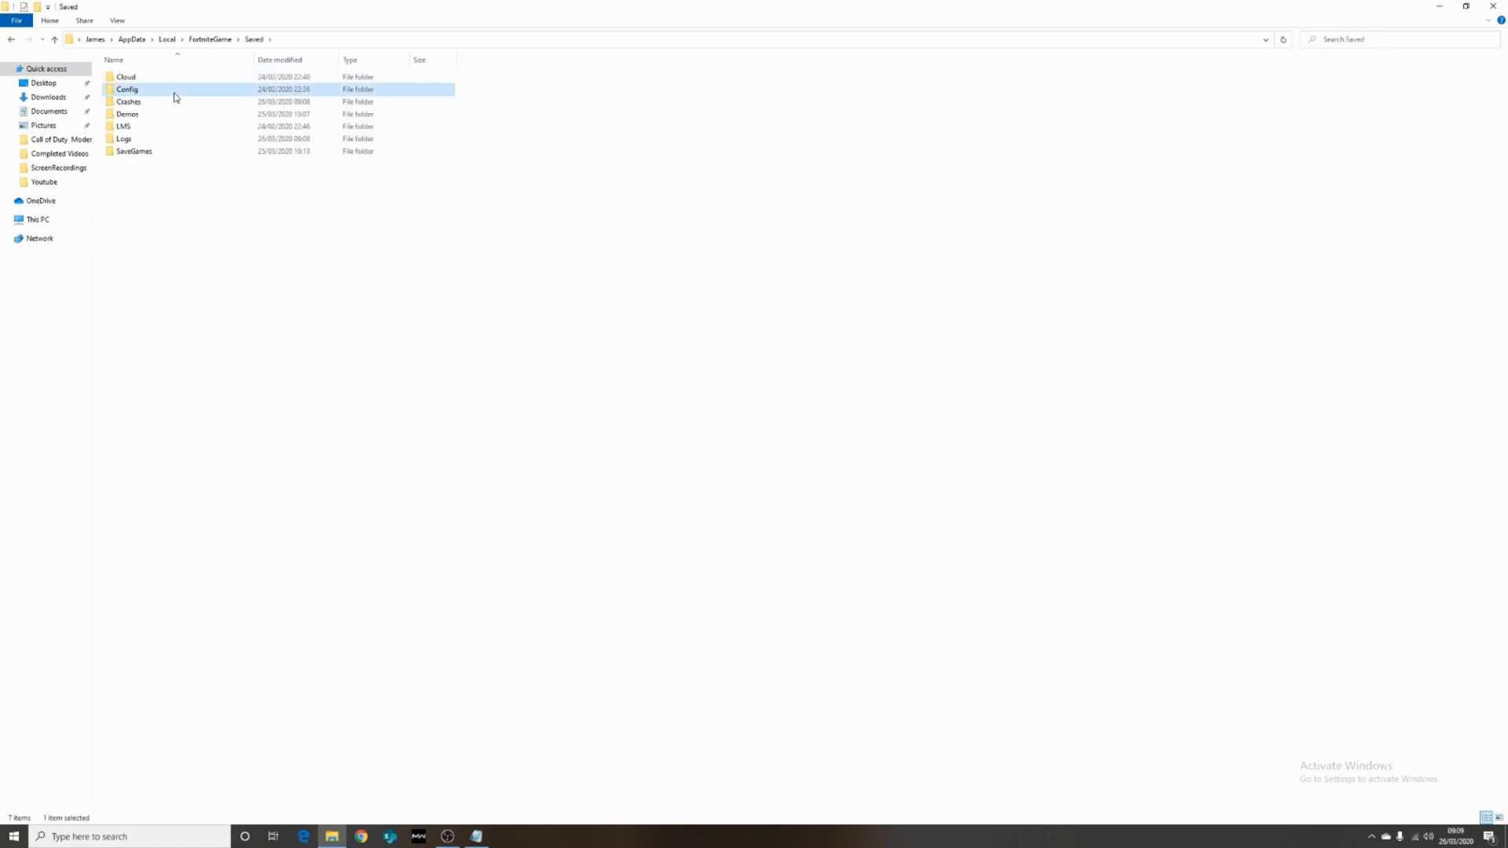
double_click(127, 88)
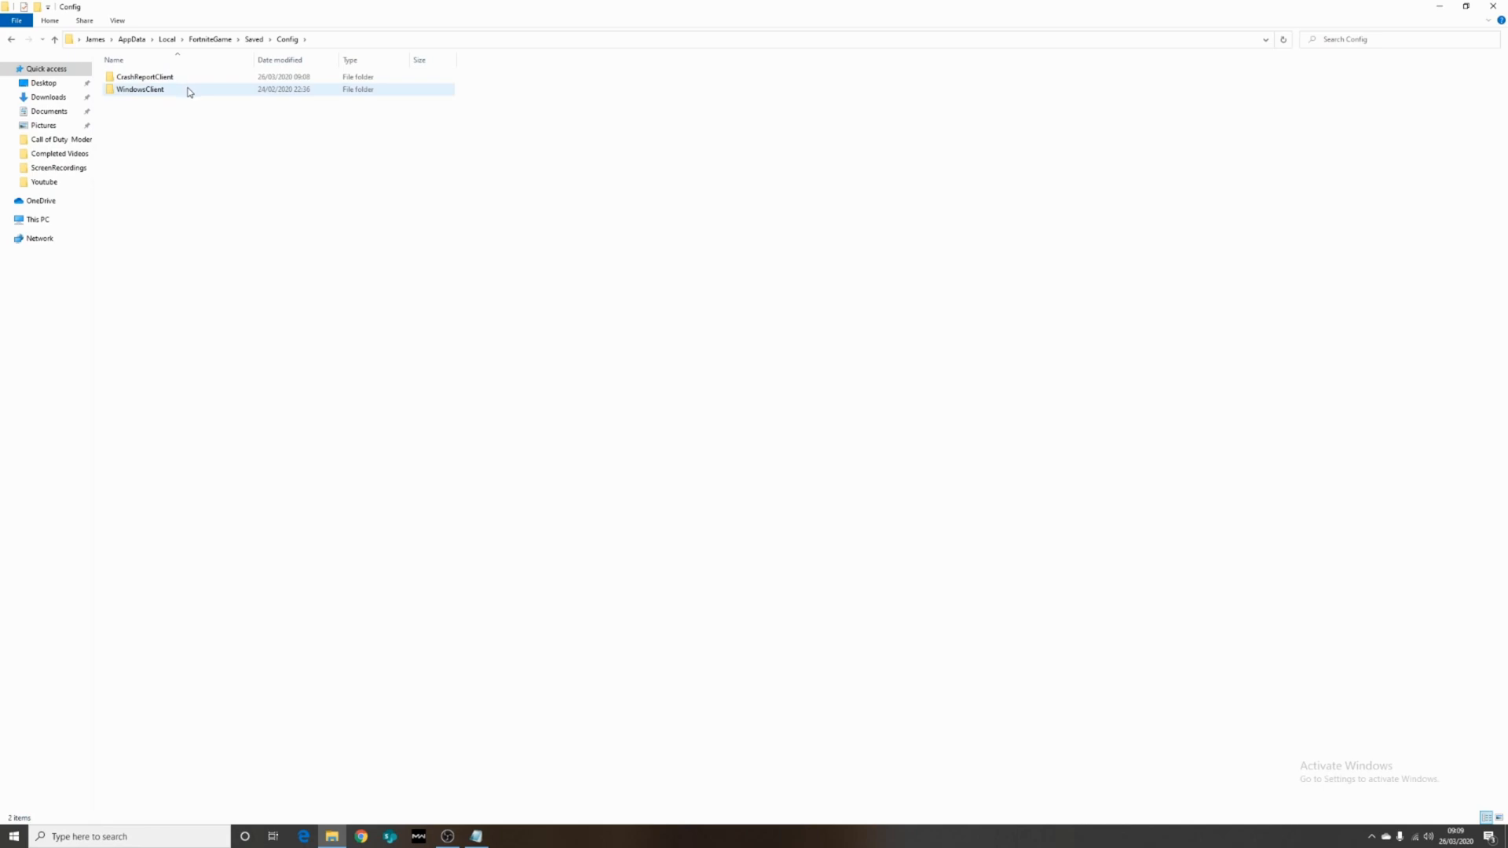
double_click(140, 88)
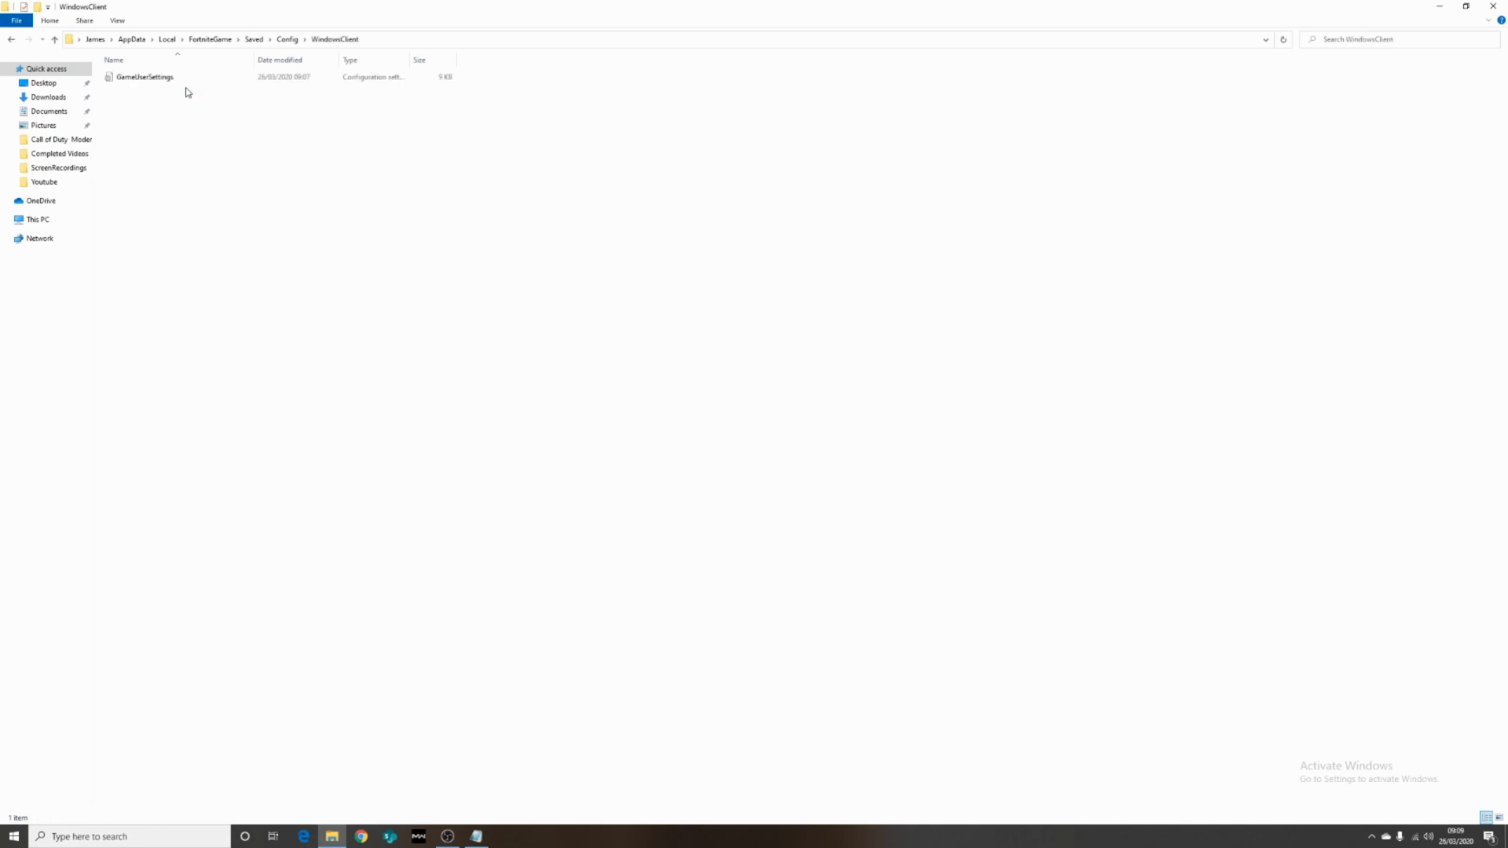
click(144, 77)
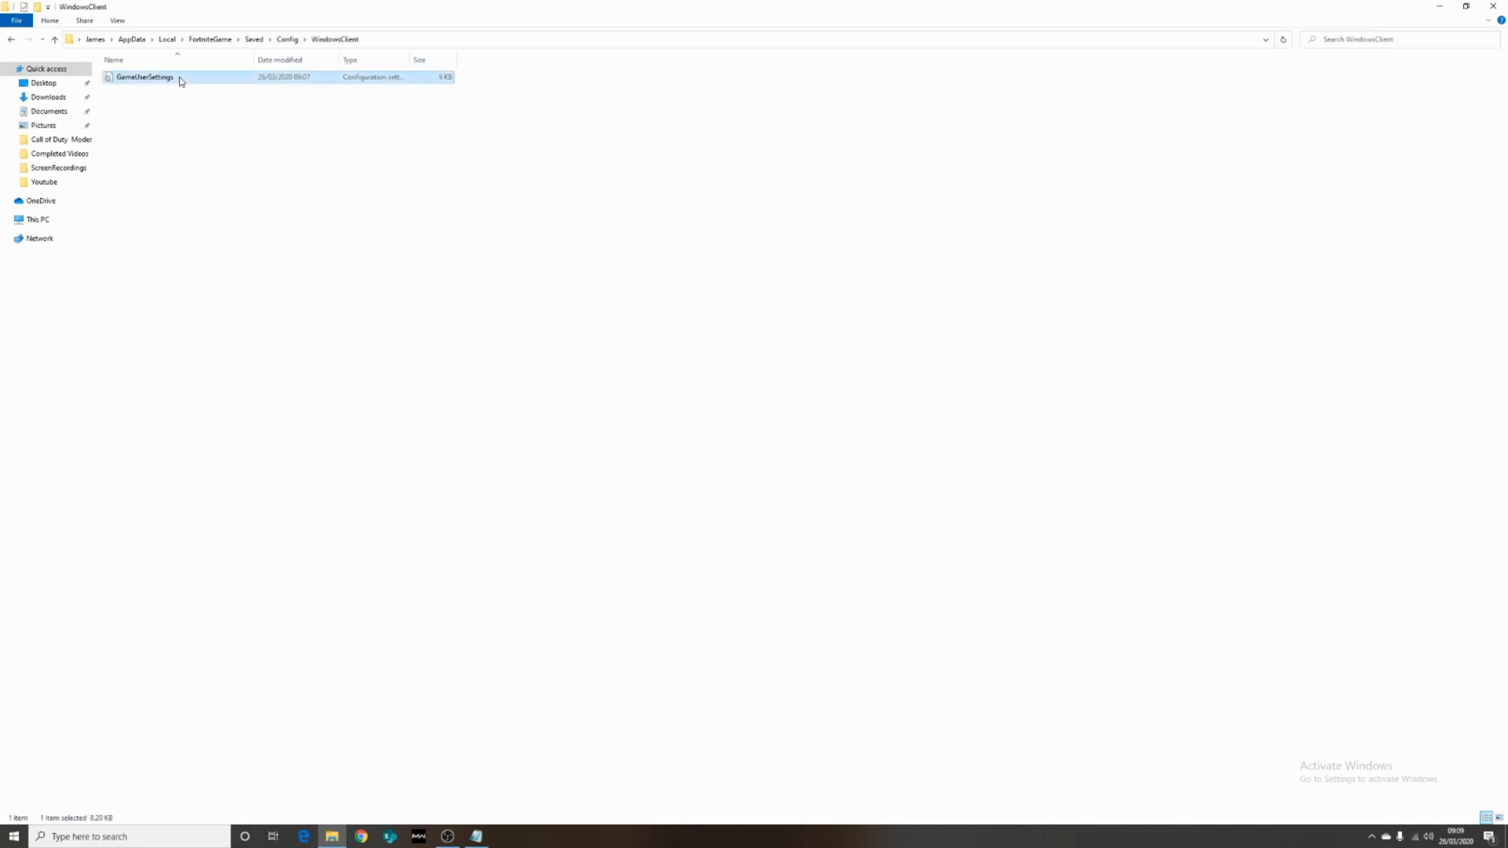
right_click(145, 76)
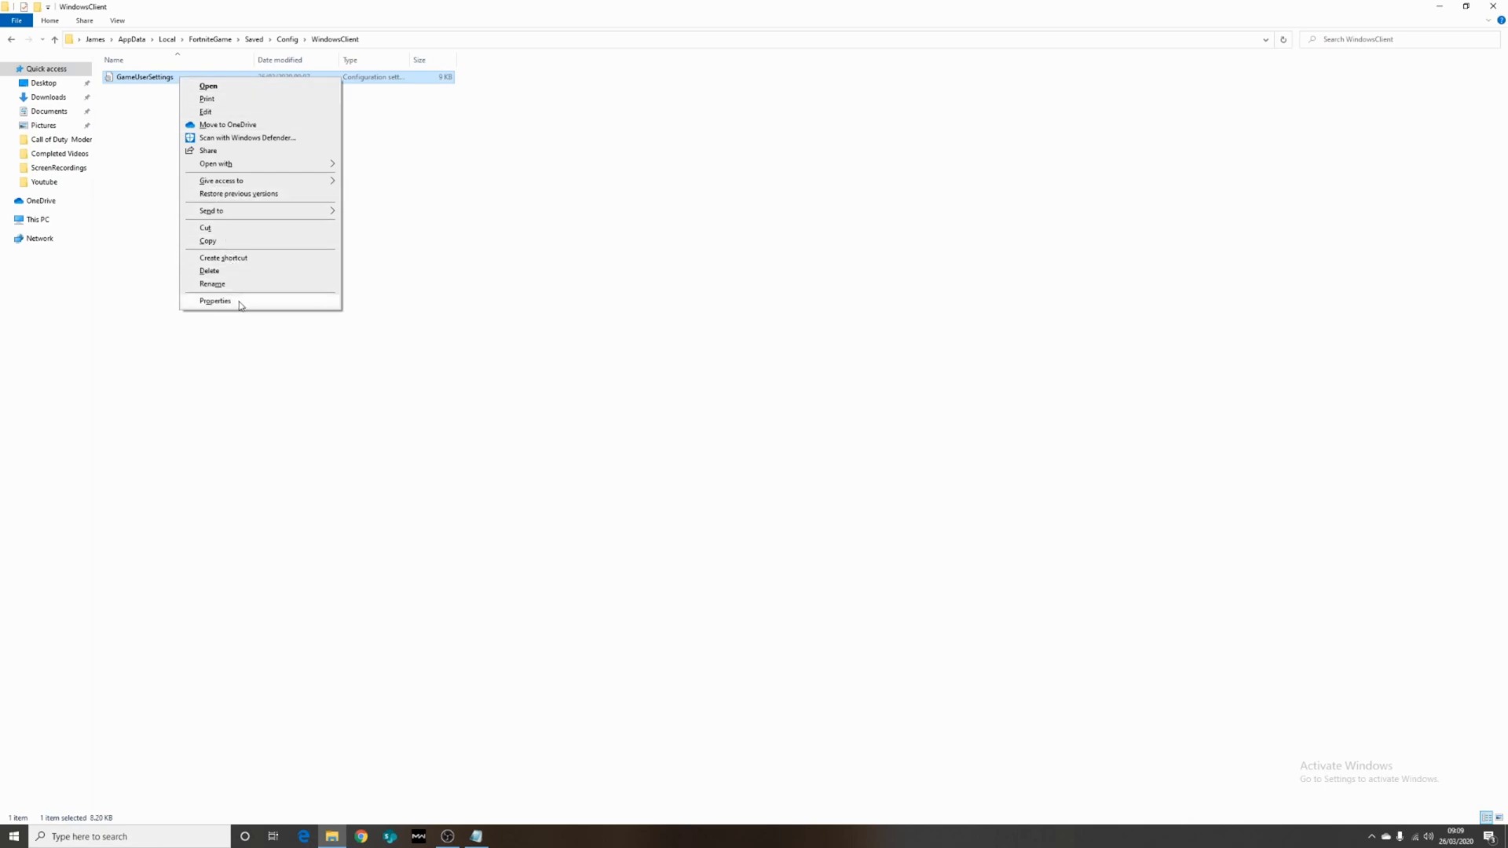
click(215, 301)
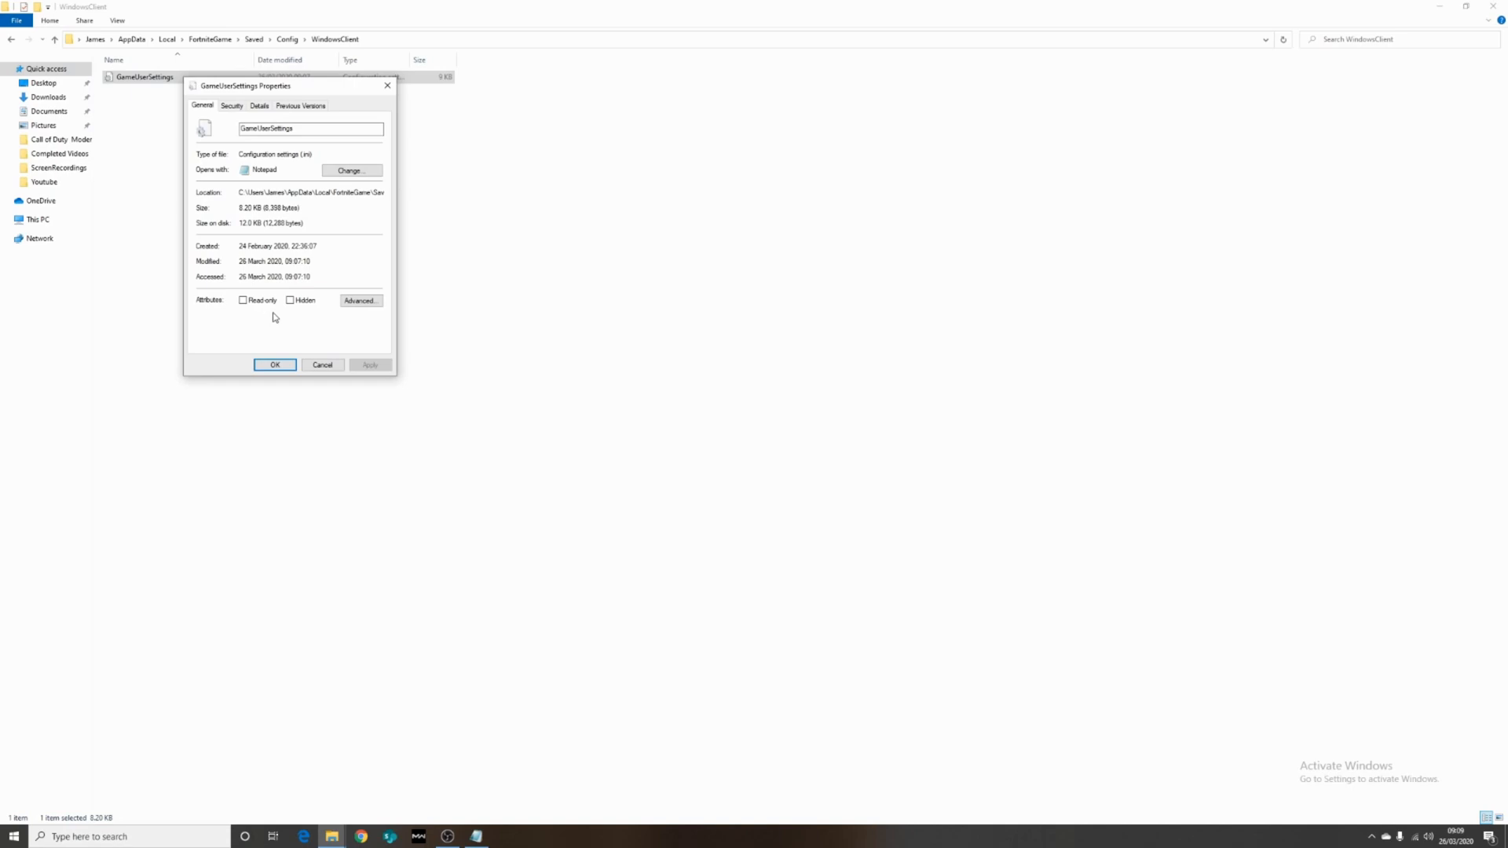
mouse_move(310, 298)
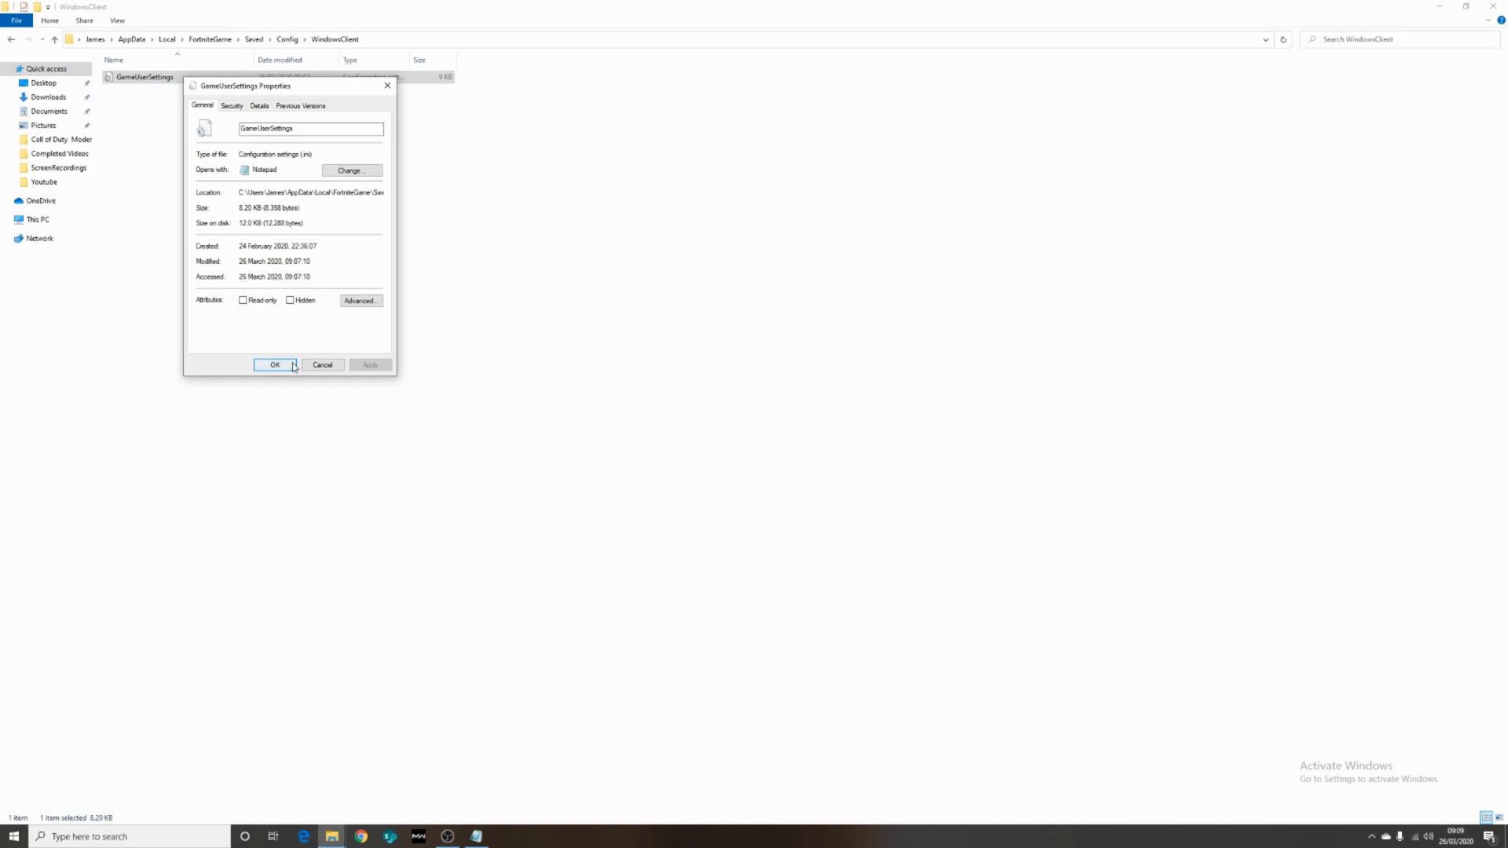
click(275, 364)
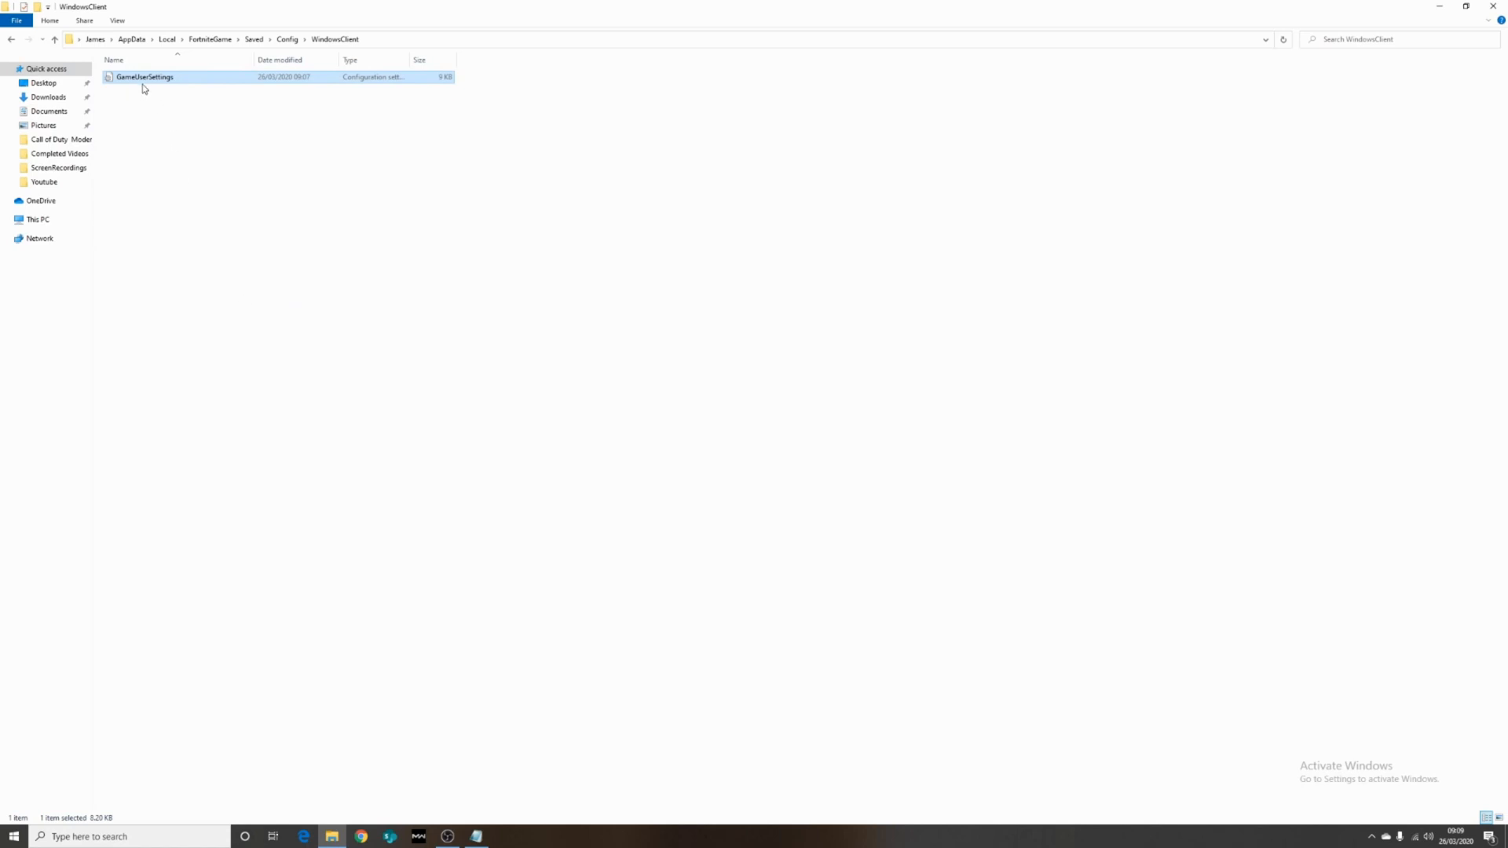
Open GameUserSettings in Notepad and scroll down to the end of its settings.
double_click(143, 75)
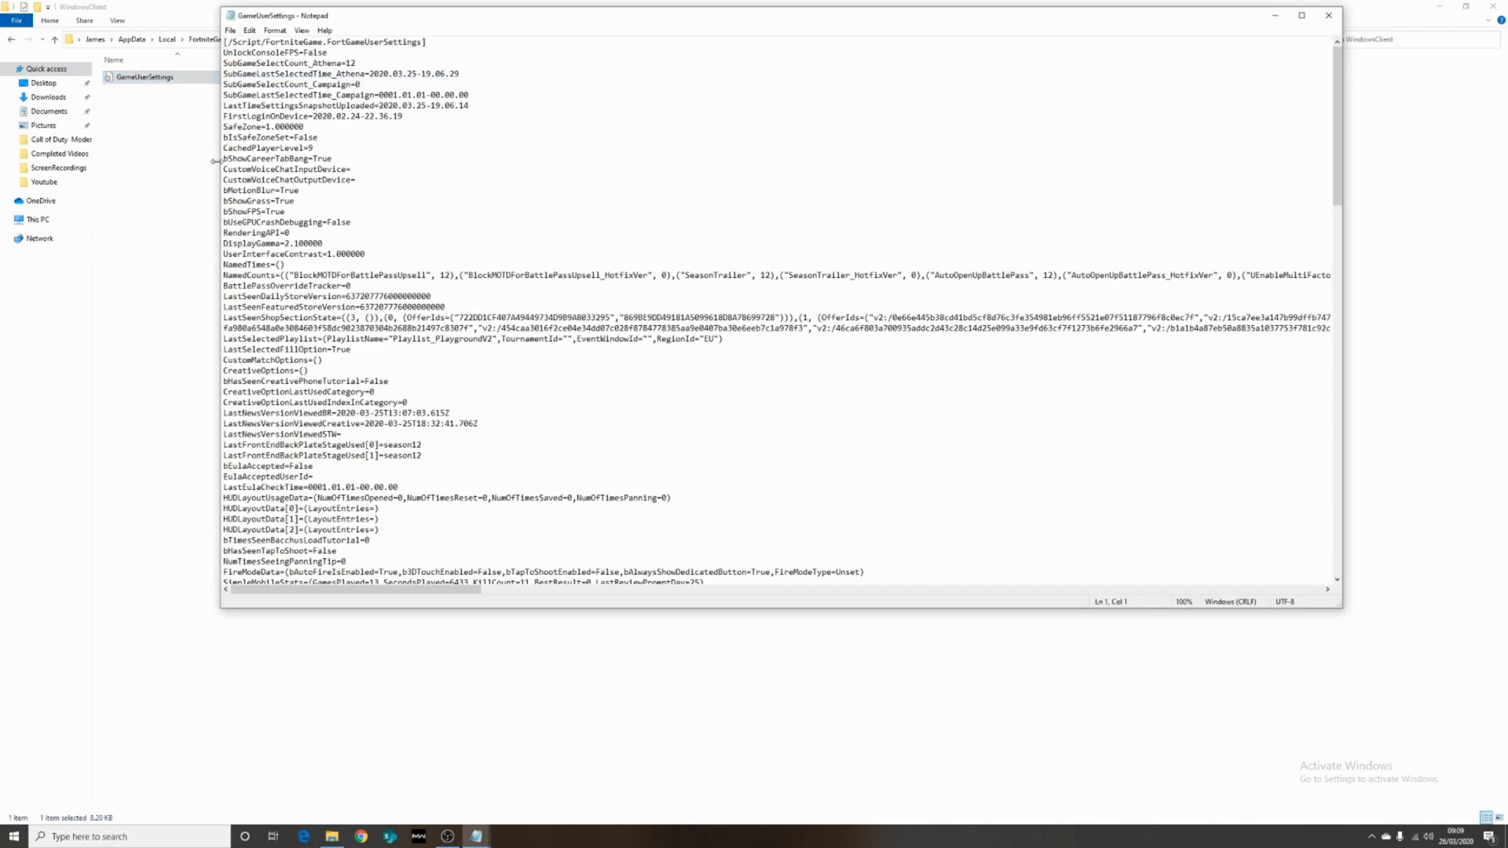
scroll(down, 3)
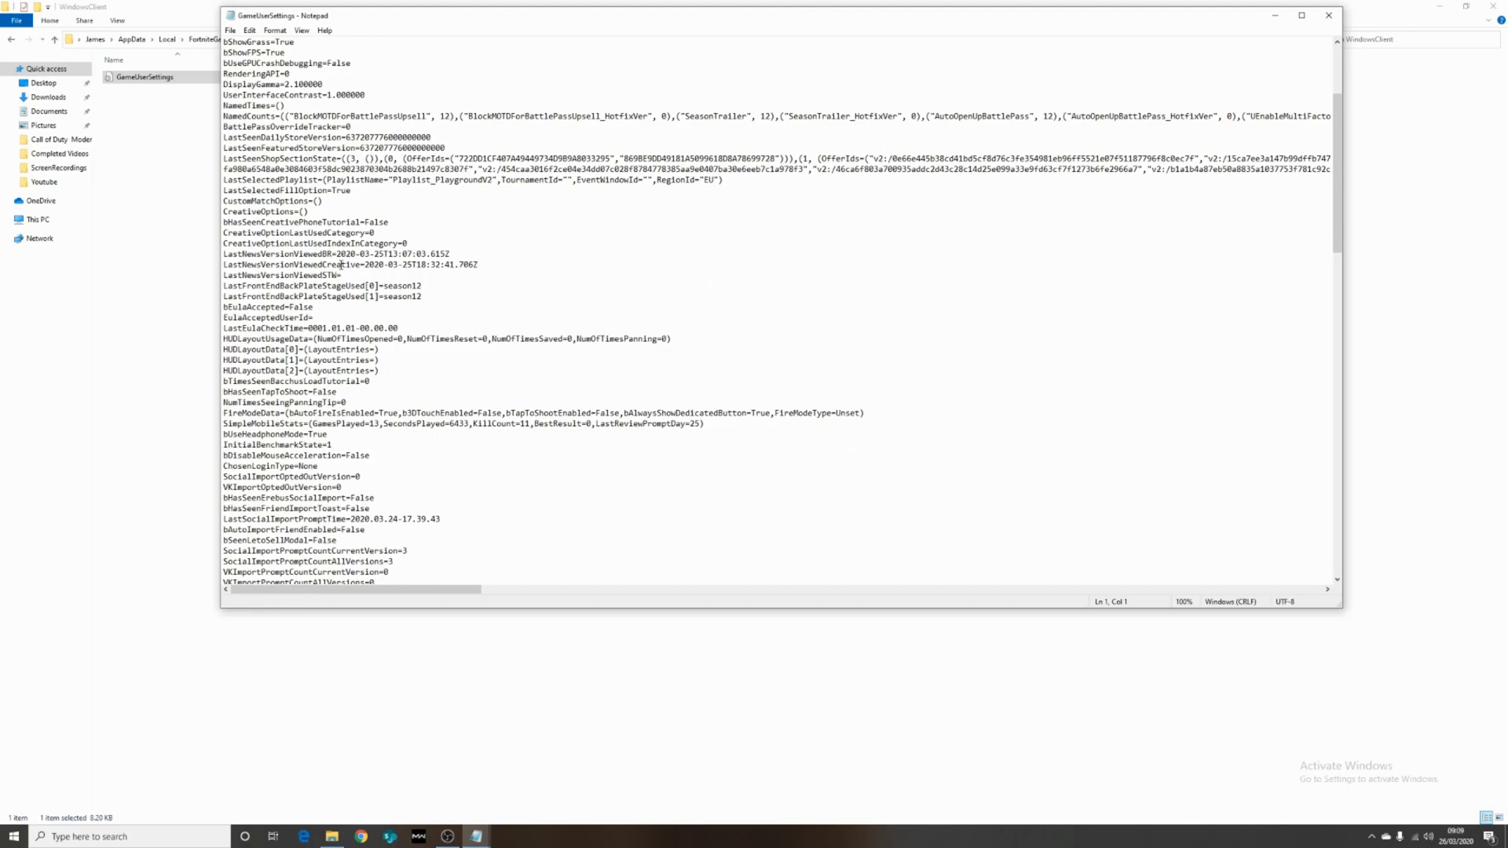
scroll(down, 3)
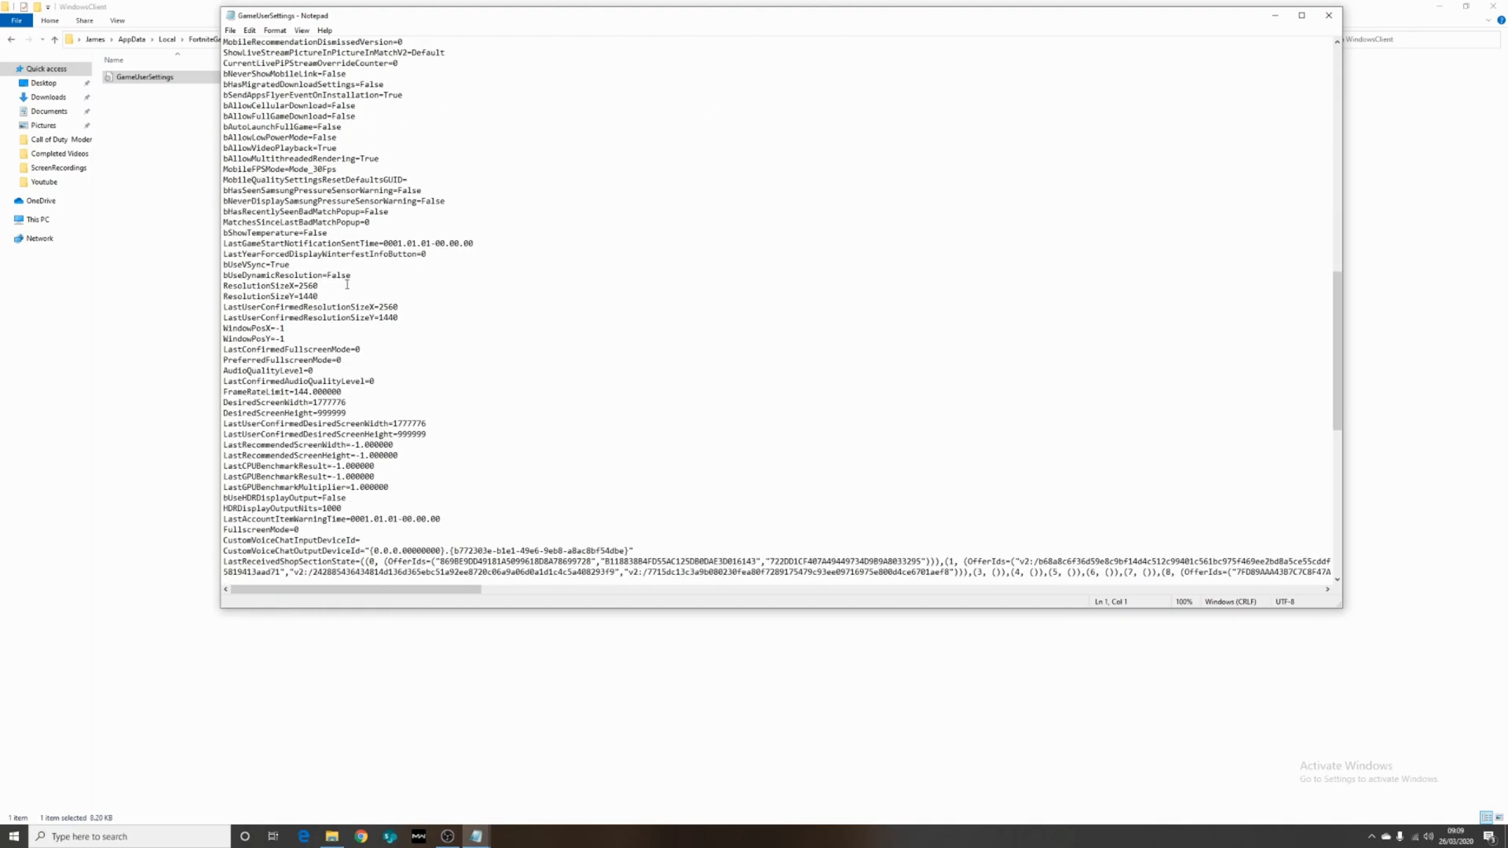
scroll(down, 3)
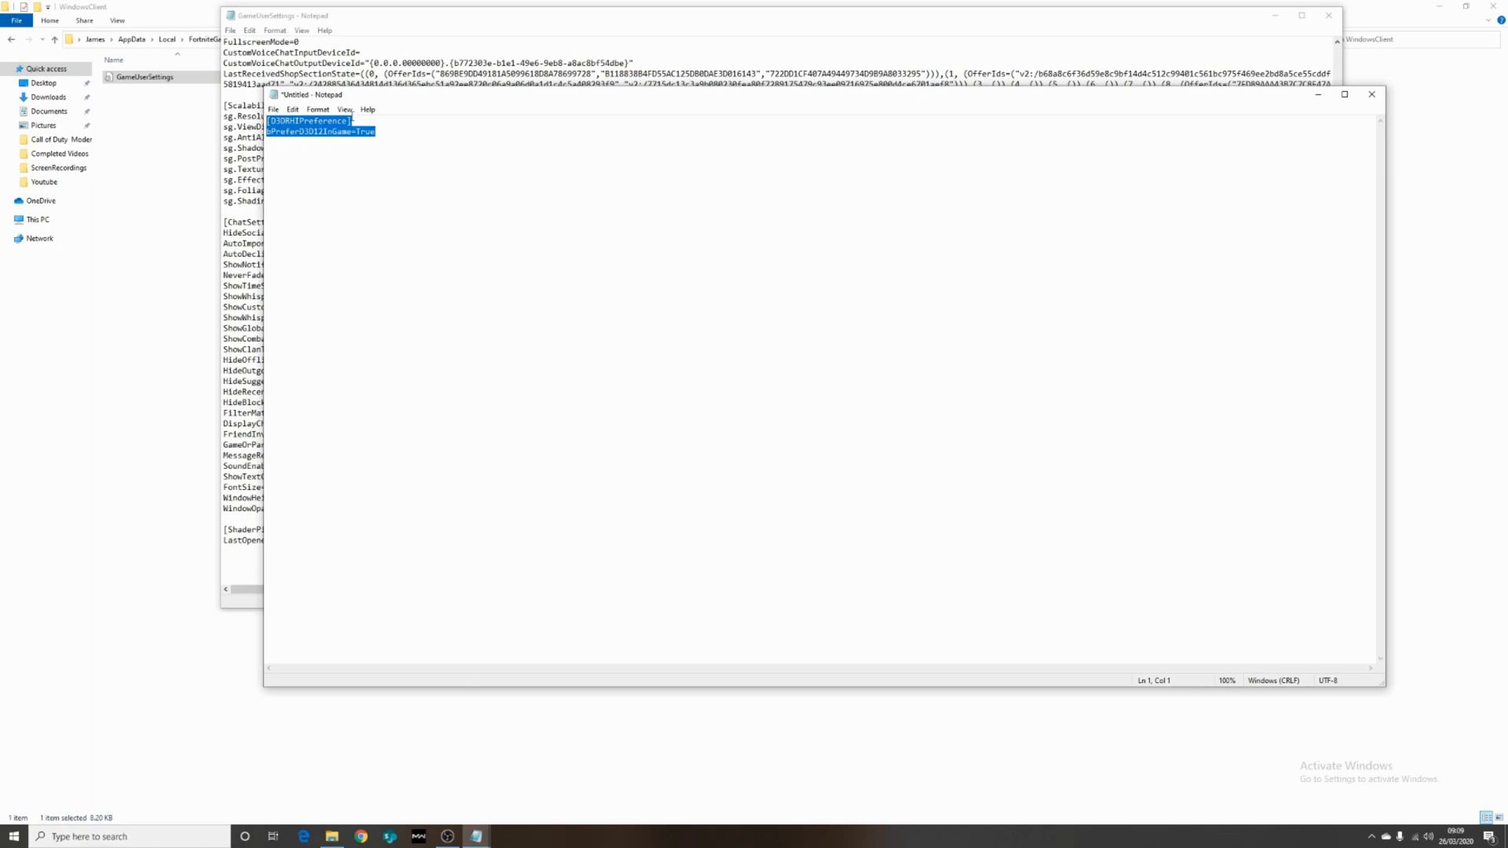
Copy the D3DRHIPreference lines from the untitled note and close that note.
right_click(322, 125)
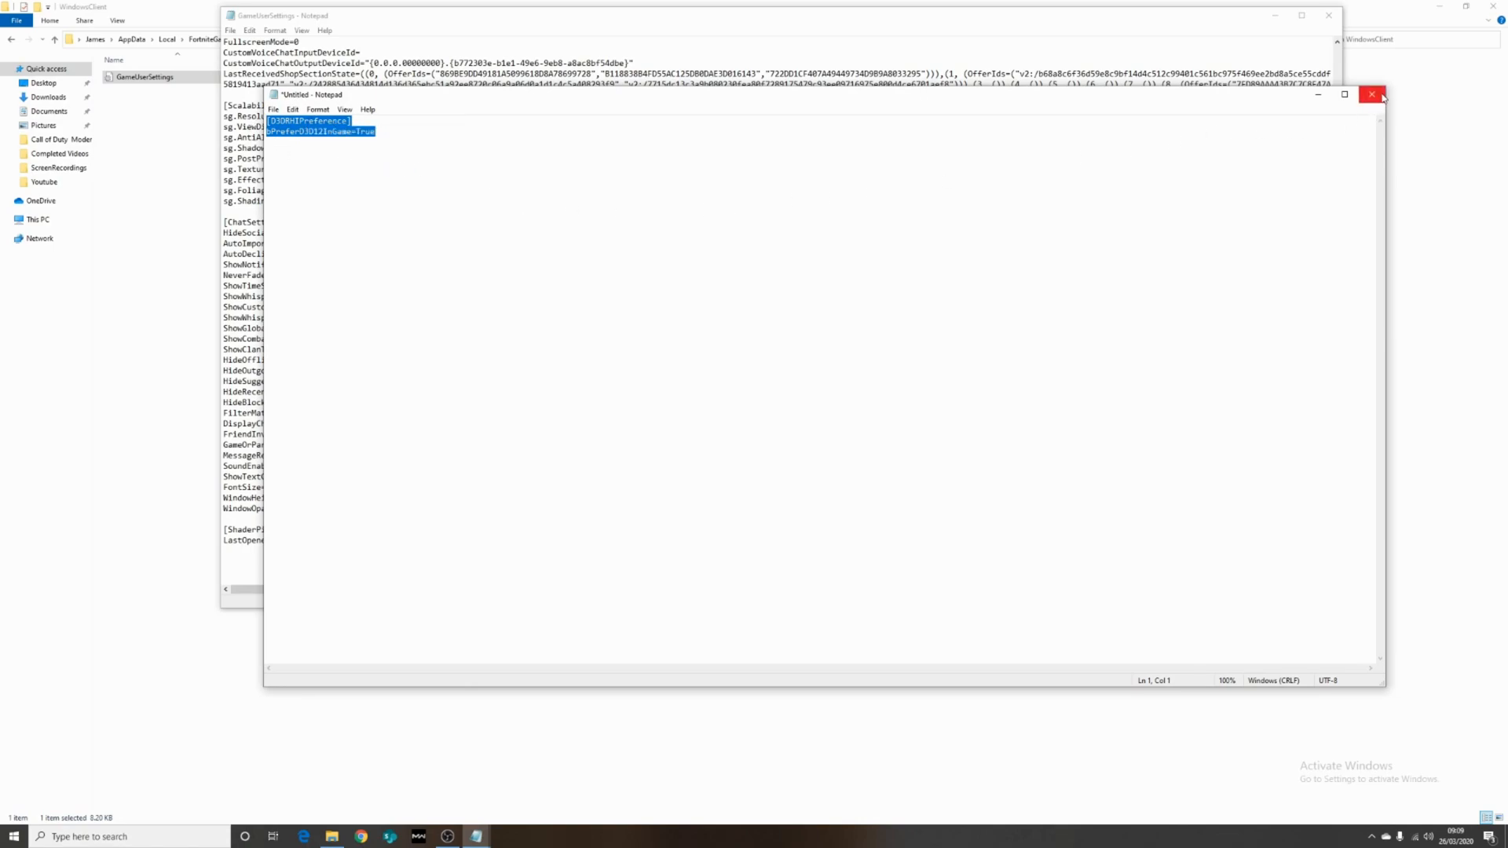
click(1373, 94)
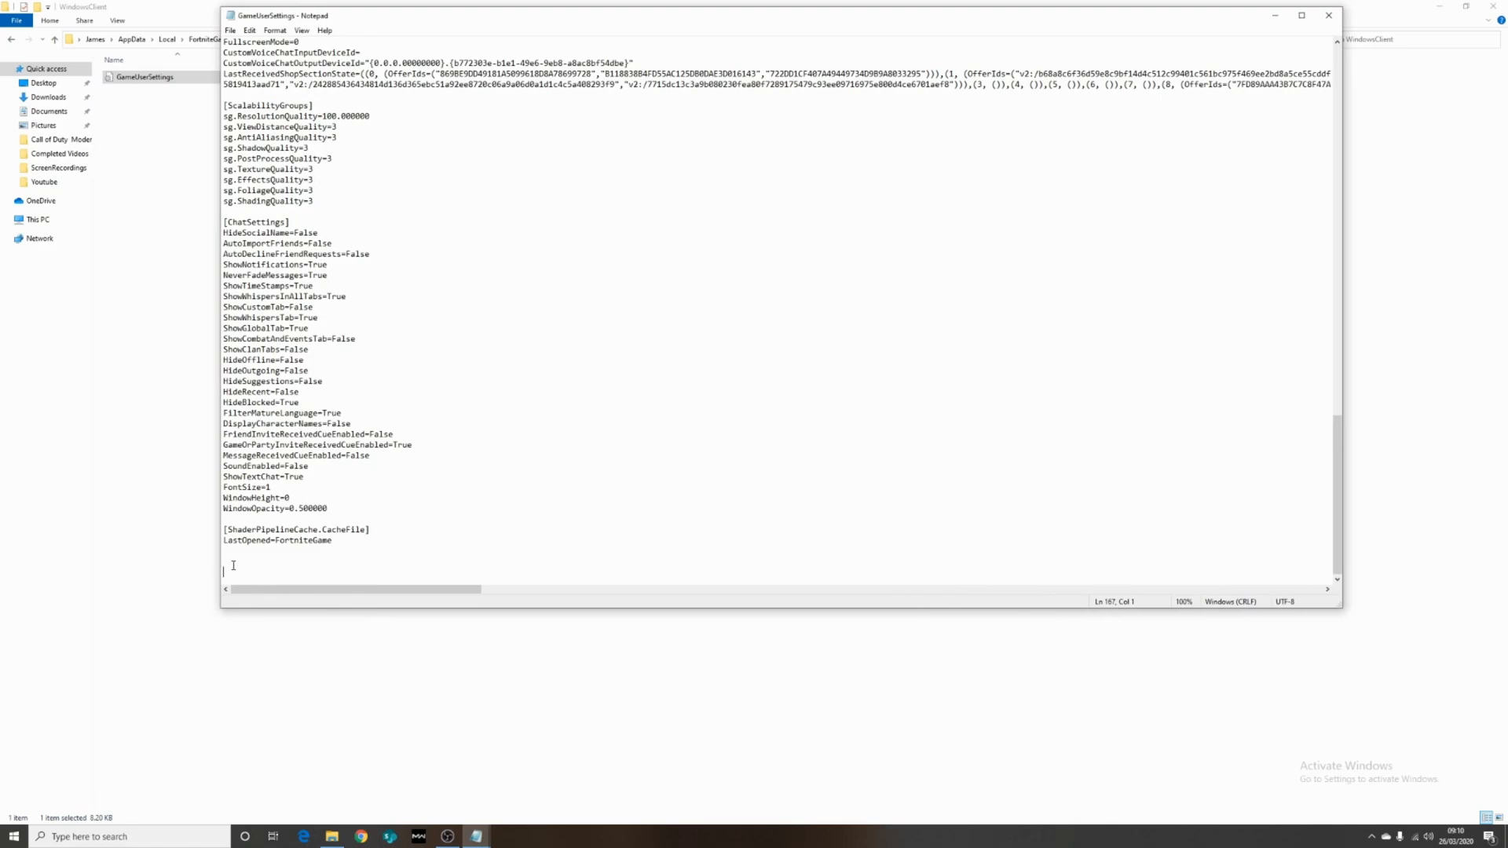
Append [D3DRHIPreference] with bPreferD3D12InGame=True, save GameUserSettings and close Notepad.
text([D3DRHIPreference])
text(bPreferD3D12InGame=True)
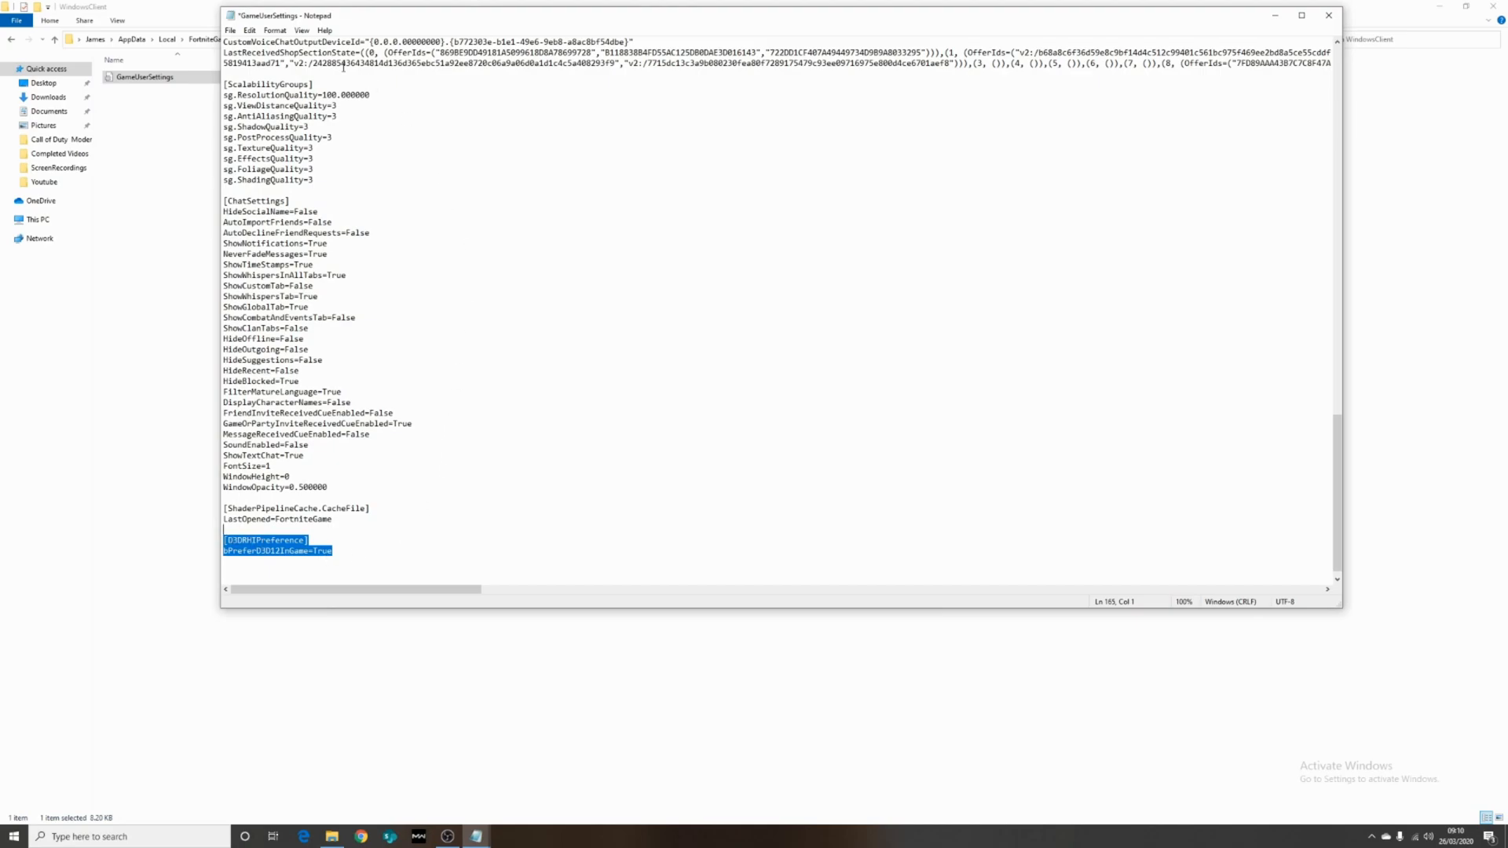
click(229, 30)
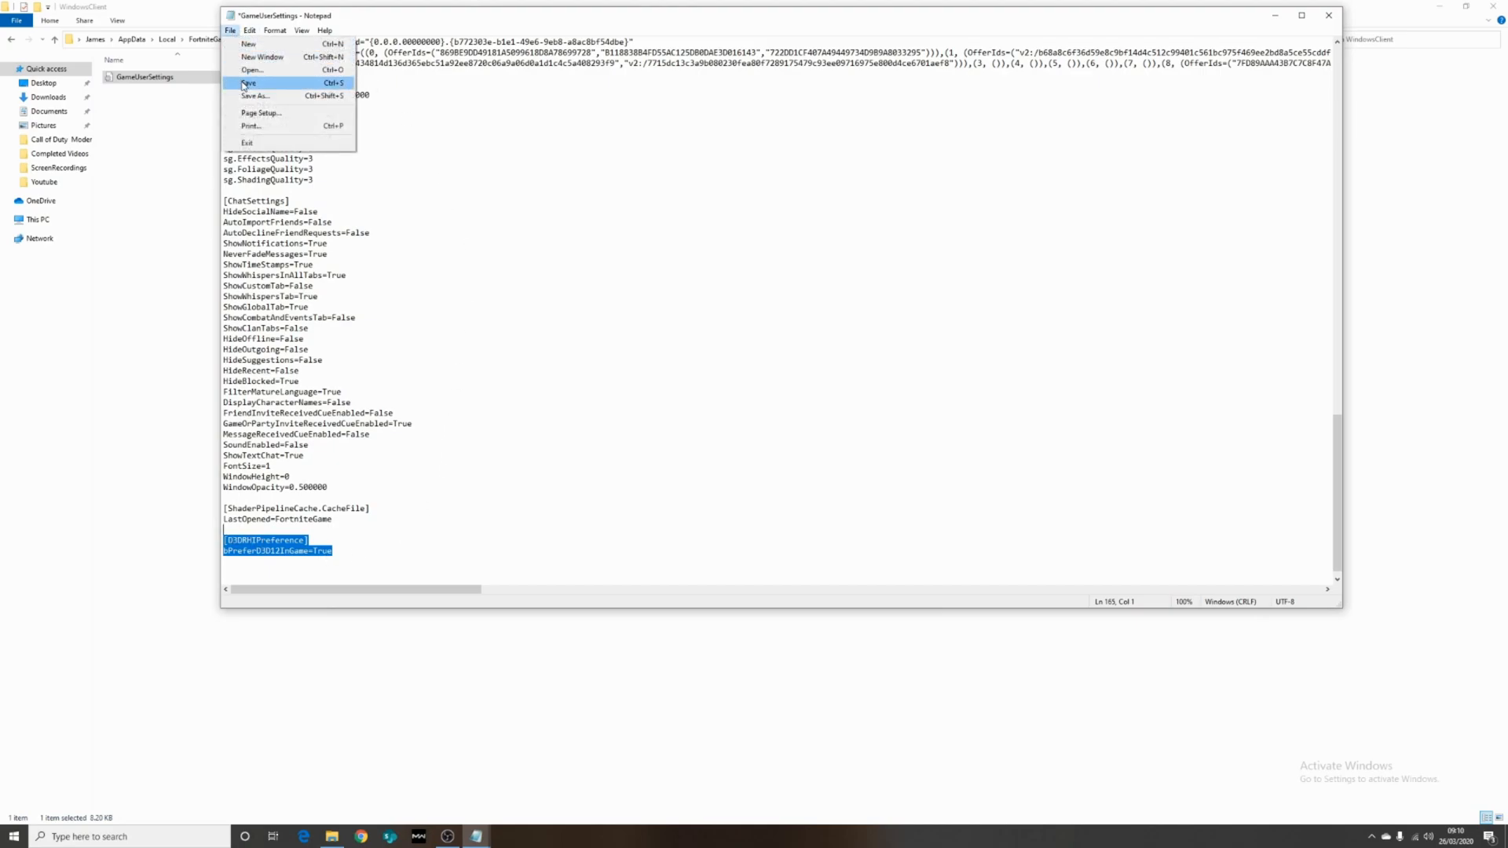
click(248, 83)
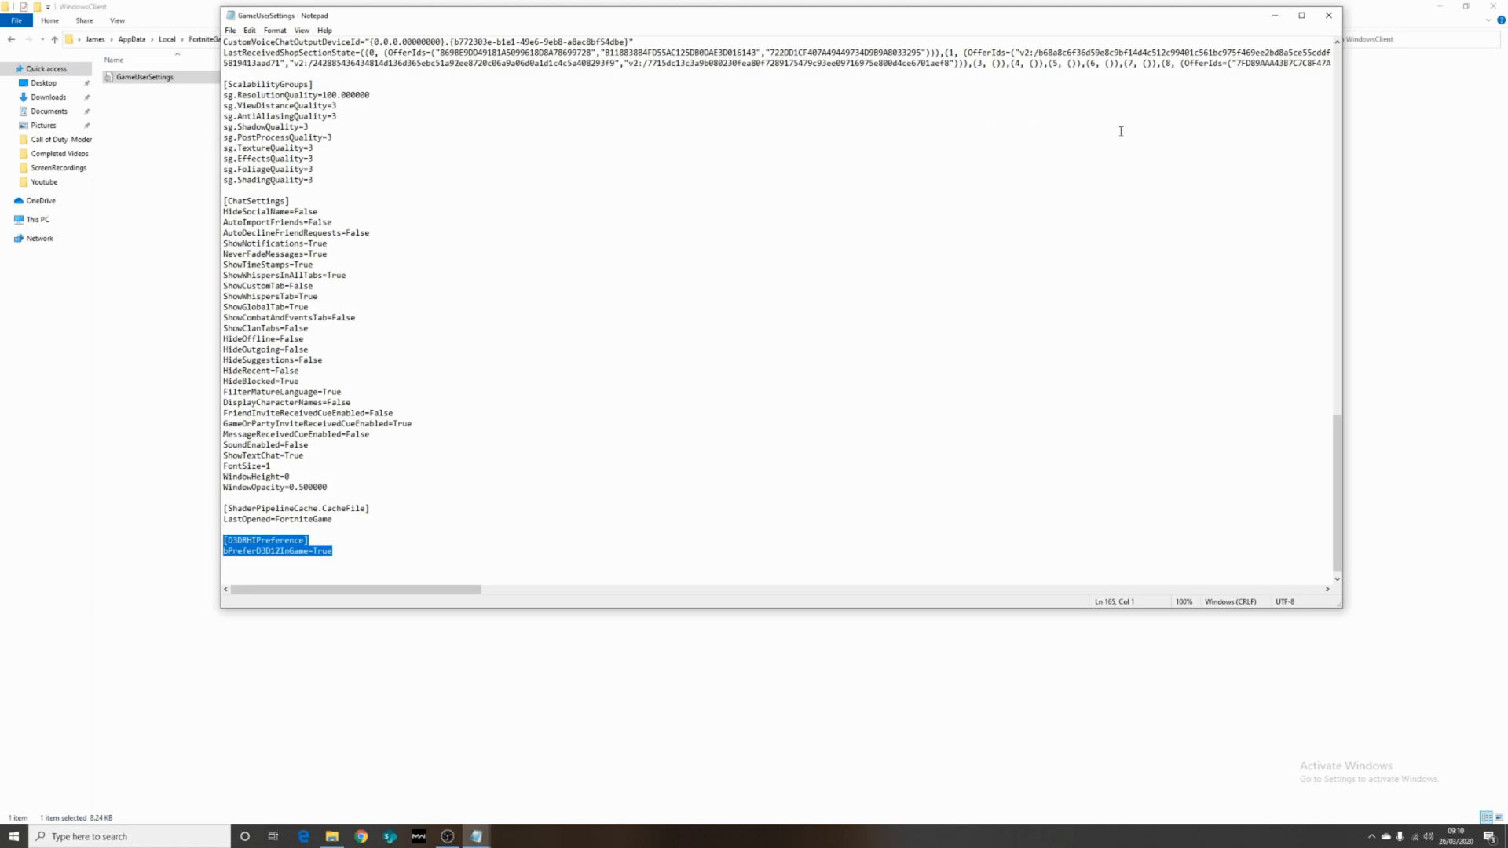
click(1328, 14)
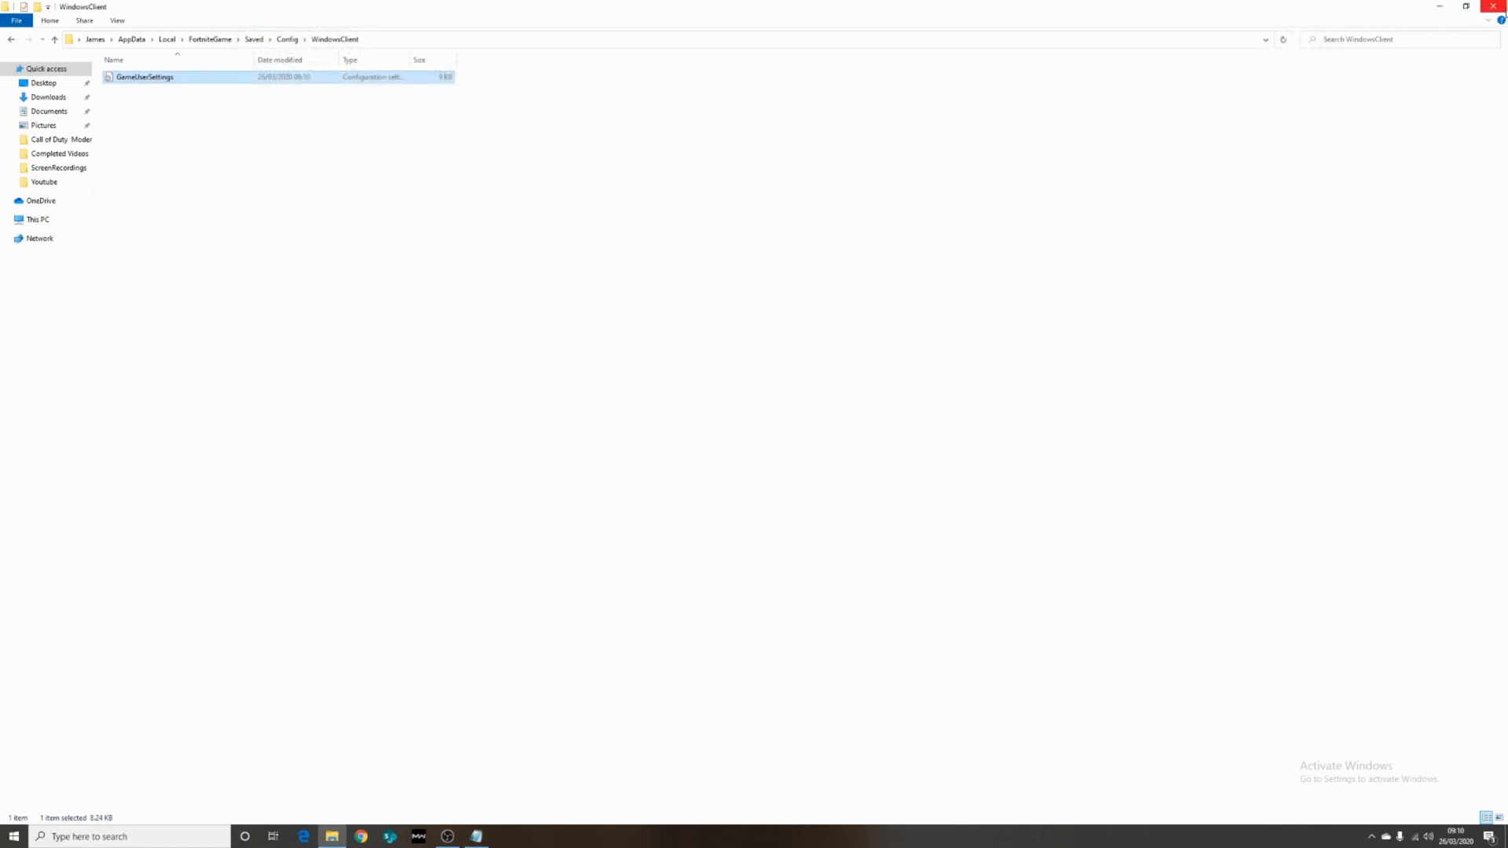